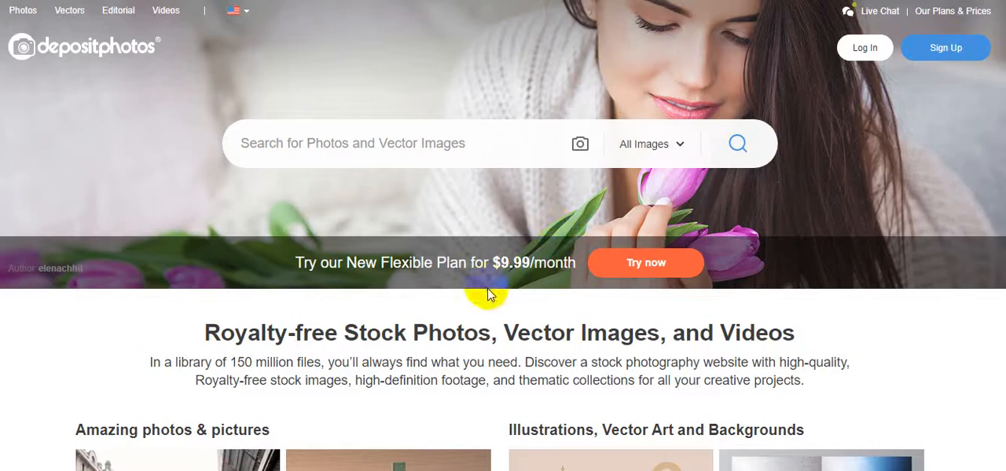
pyautogui.moveTo(91, 62)
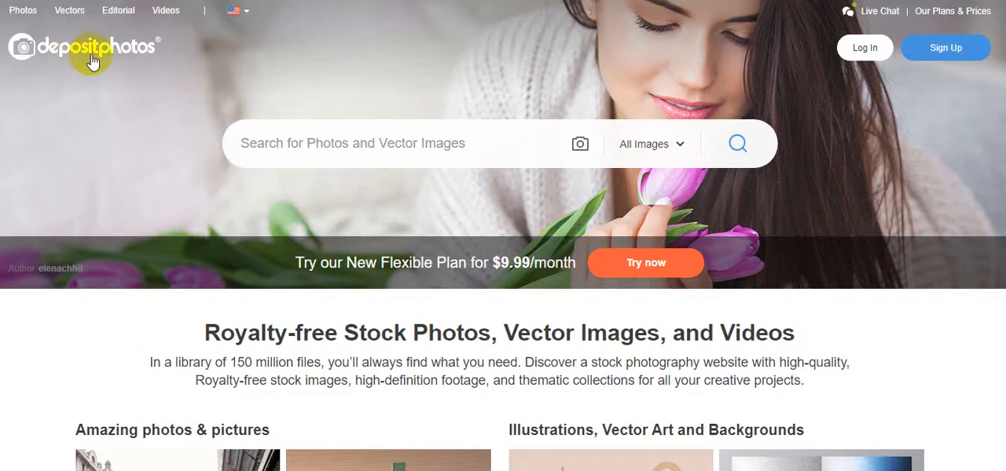
pyautogui.moveTo(344, 248)
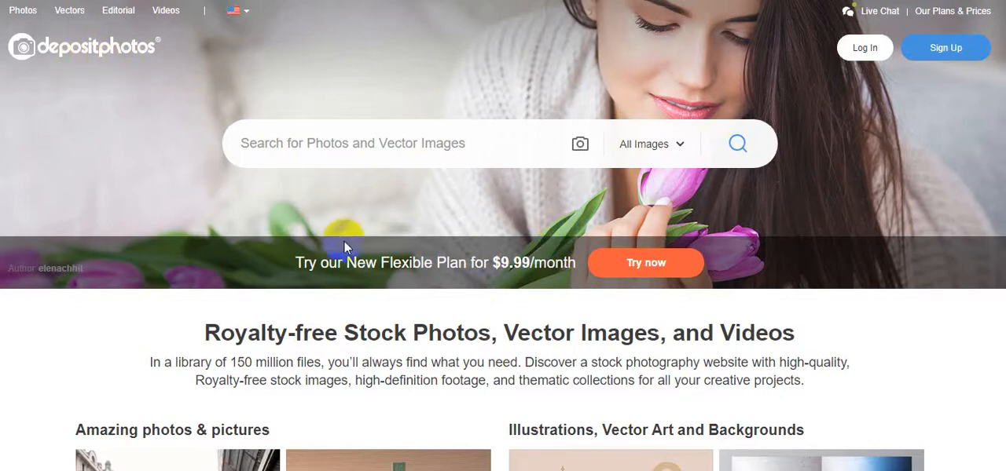
# Fill the sign-up form with the saved email address and a password, then submit it.
pyautogui.scroll(-3)
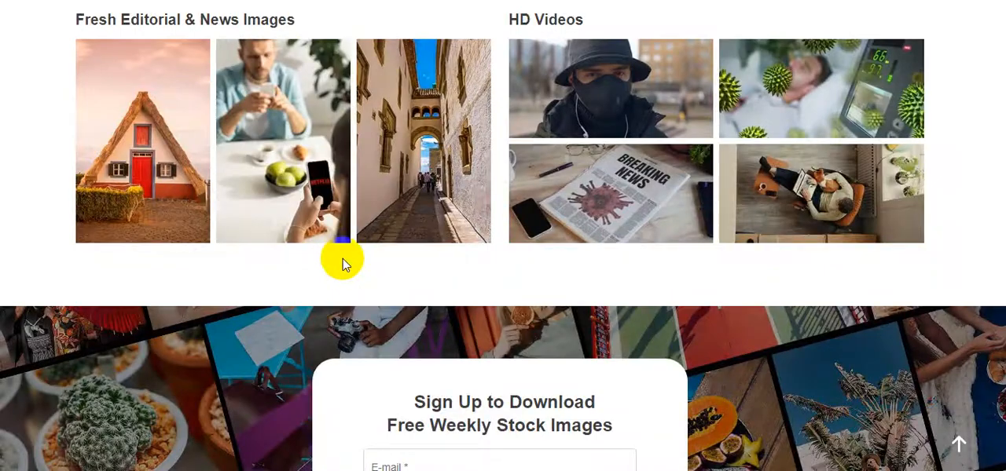
pyautogui.scroll(-3)
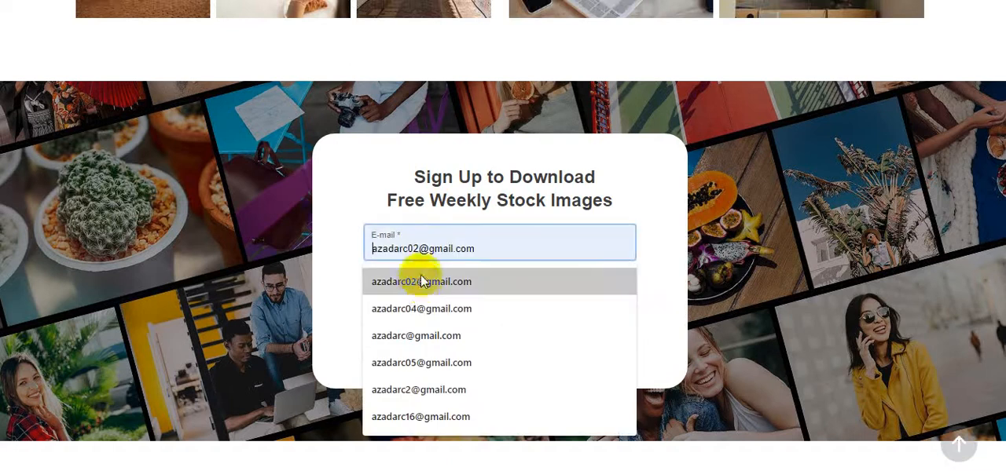
pyautogui.click(421, 281)
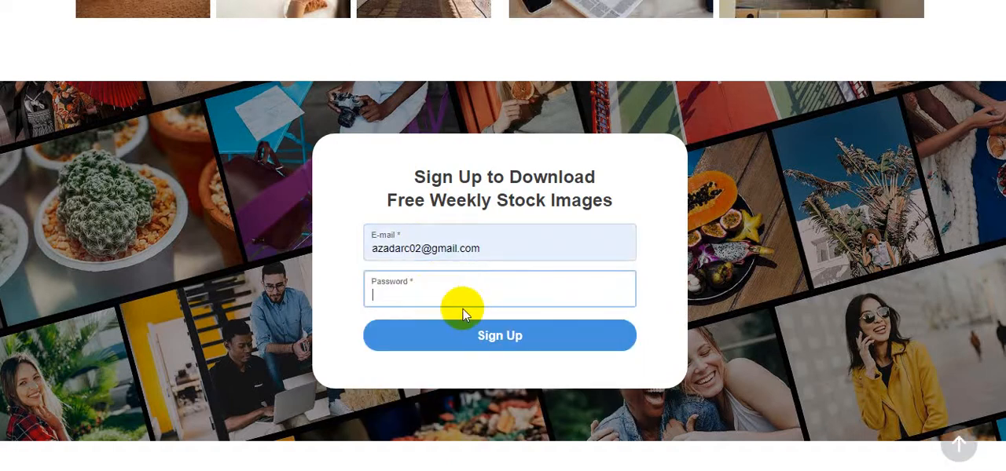
pyautogui.moveTo(481, 320)
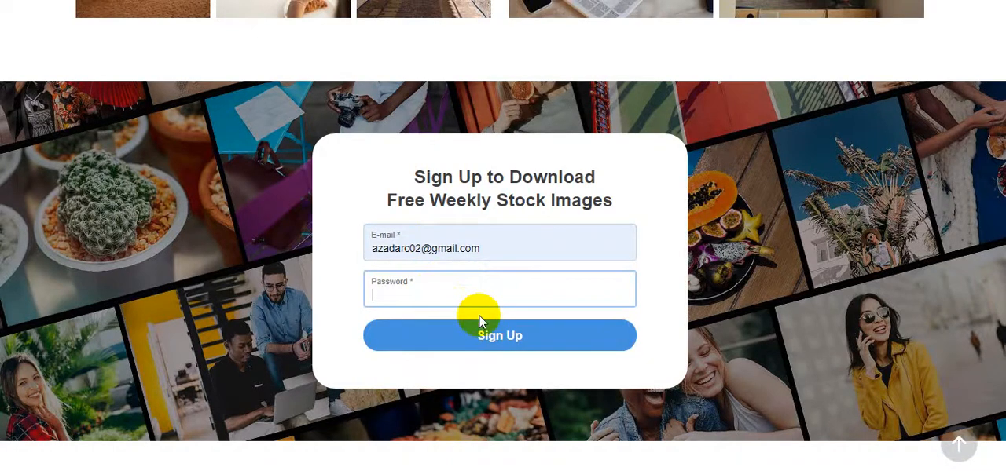
pyautogui.write('•')
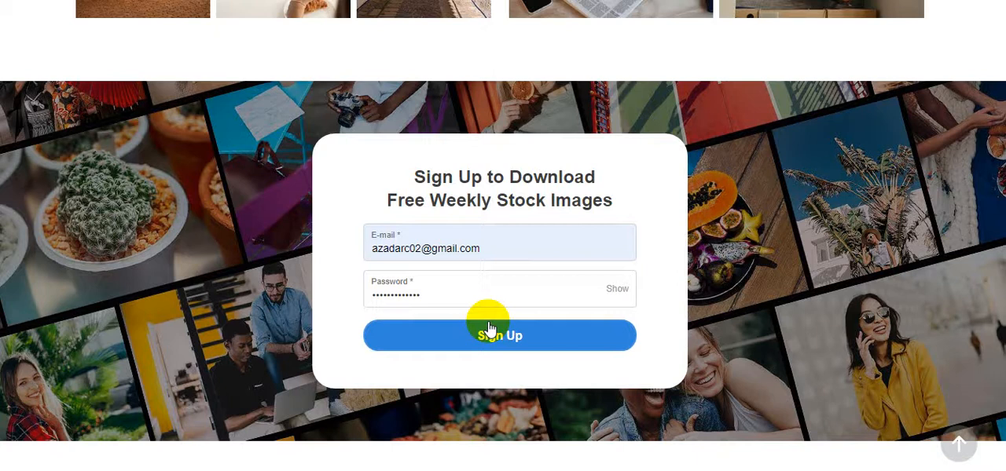
pyautogui.moveTo(616, 358)
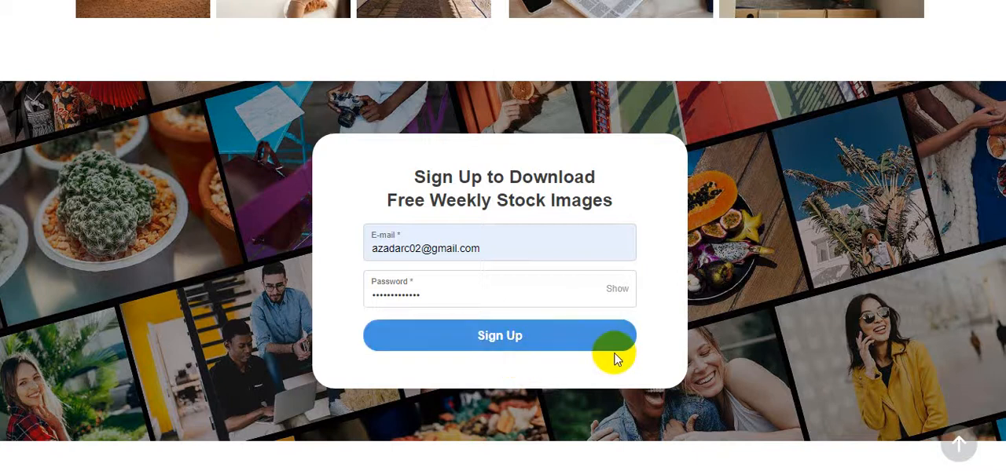
pyautogui.click(500, 337)
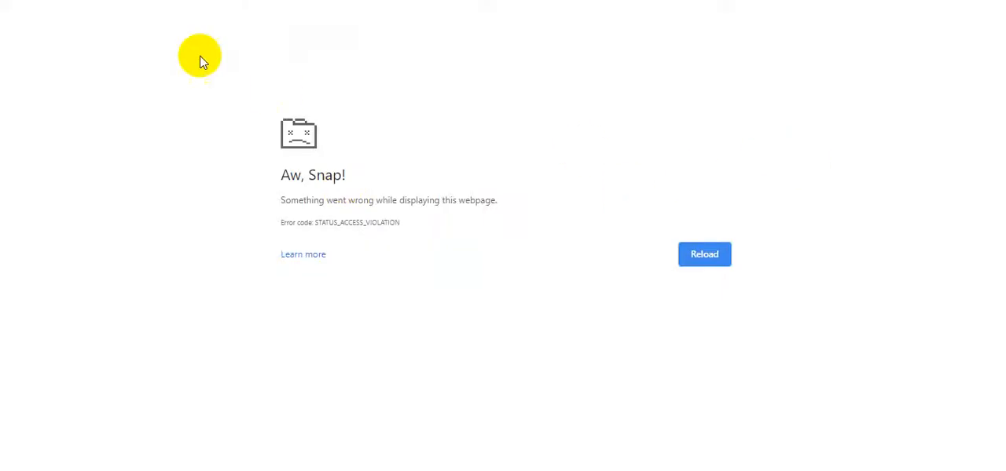
# Reload the crashed 'Aw, Snap!' page and scroll the signed-in home page to the footer.
pyautogui.click(704, 255)
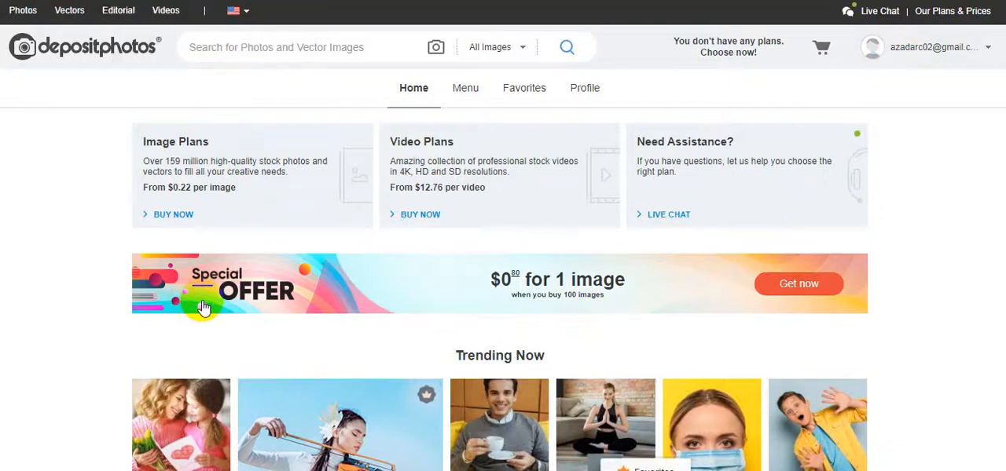
pyautogui.scroll(-3)
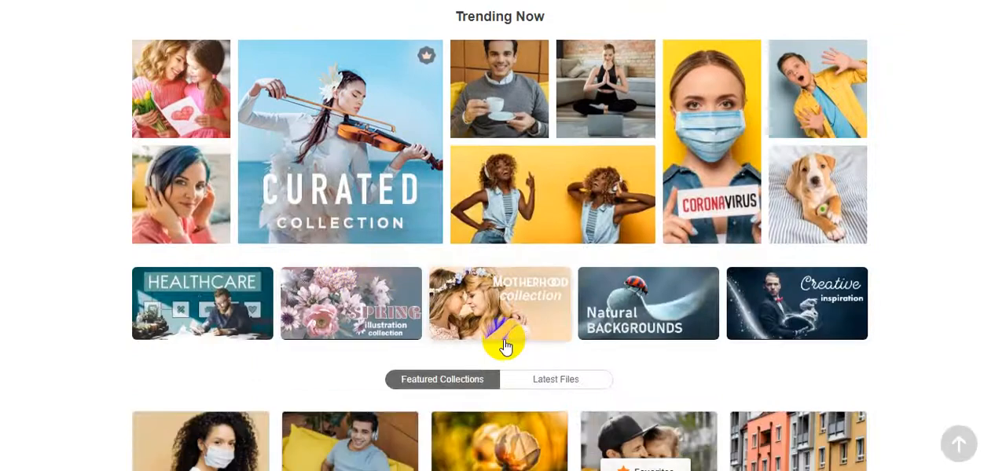
pyautogui.scroll(-3)
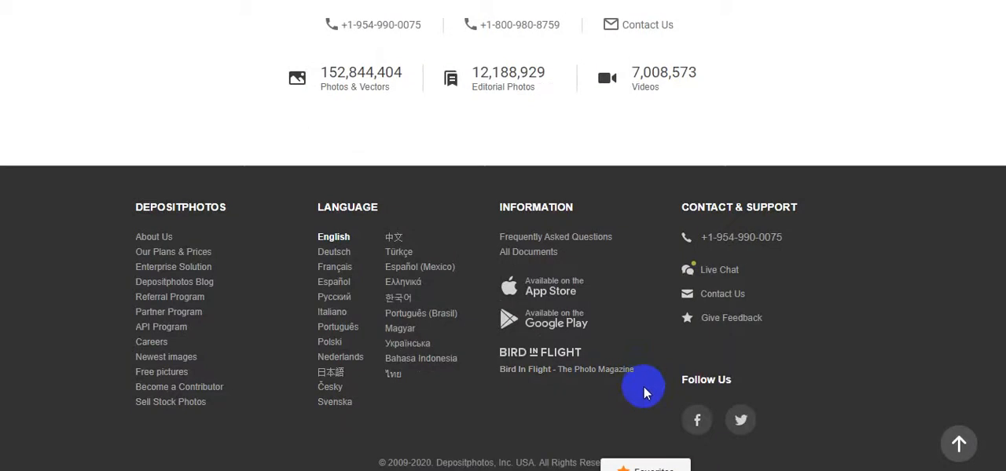
pyautogui.moveTo(644, 391)
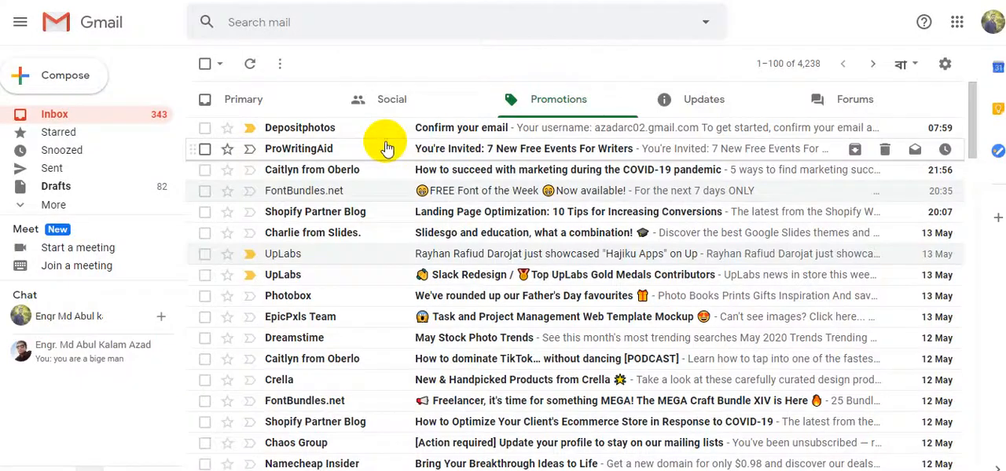
pyautogui.moveTo(418, 134)
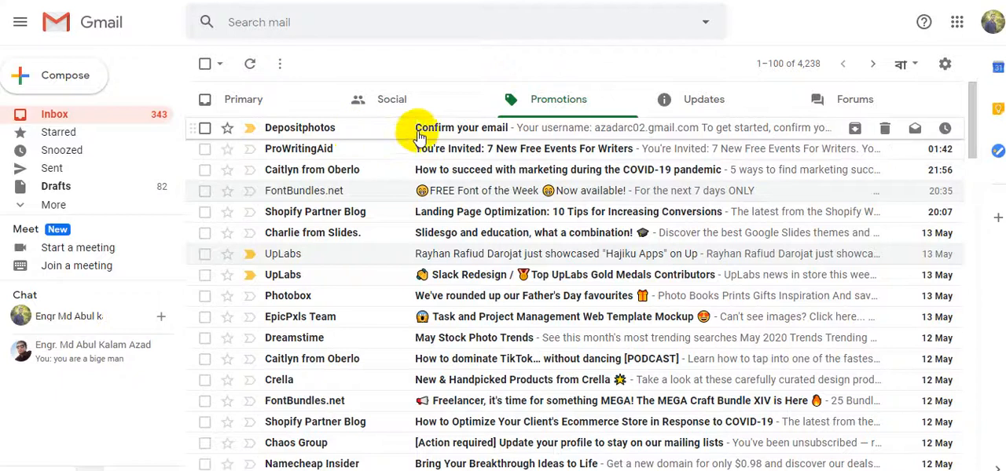
# Open the Depositphotos email, return to the inbox and switch between Updates and Promotions categories.
pyautogui.click(462, 127)
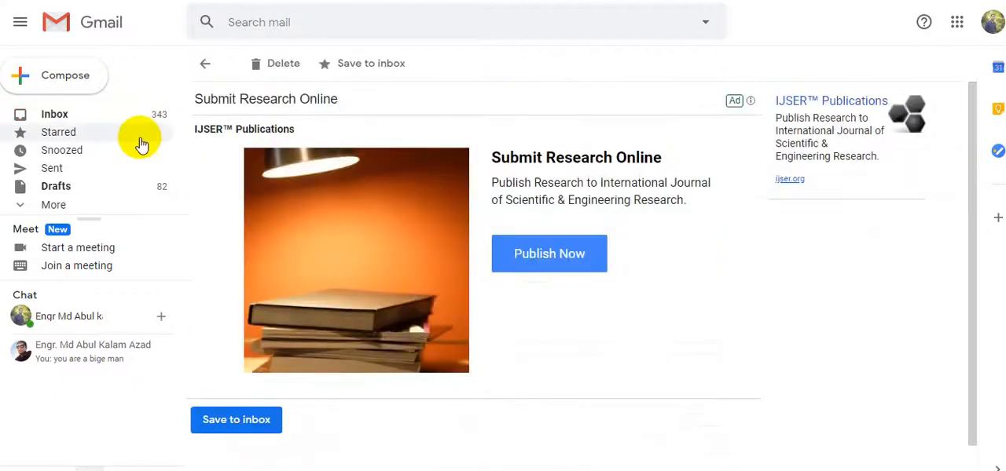
pyautogui.click(204, 63)
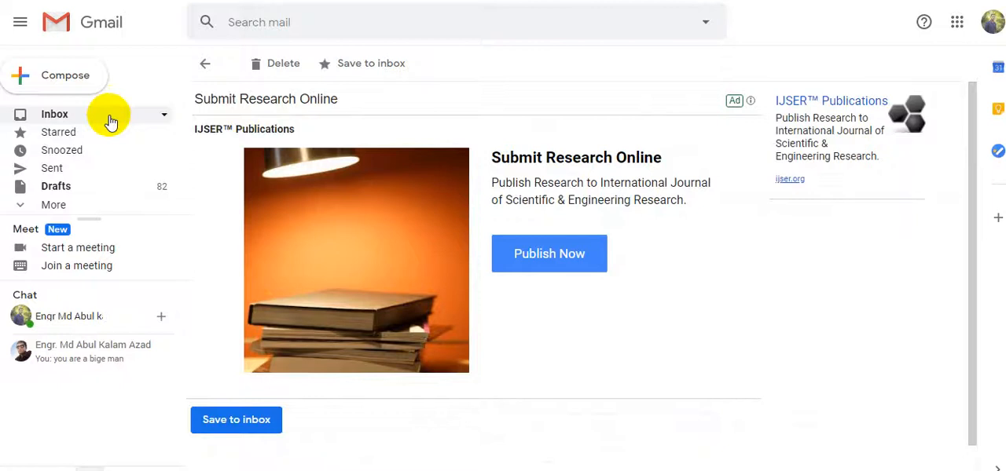
pyautogui.click(205, 63)
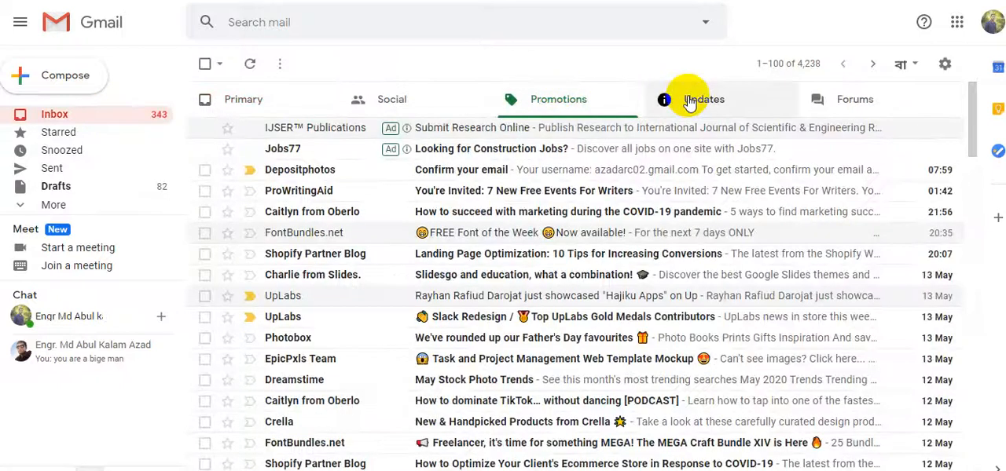
pyautogui.click(558, 99)
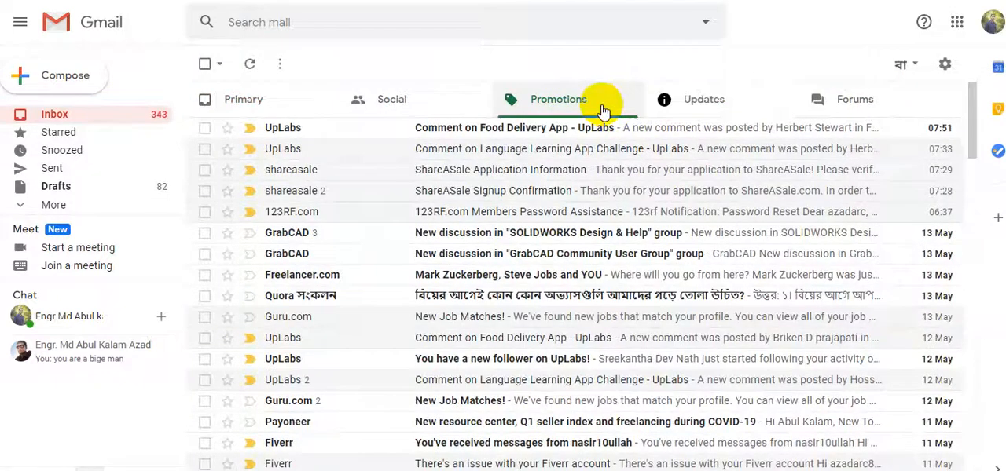
pyautogui.click(558, 99)
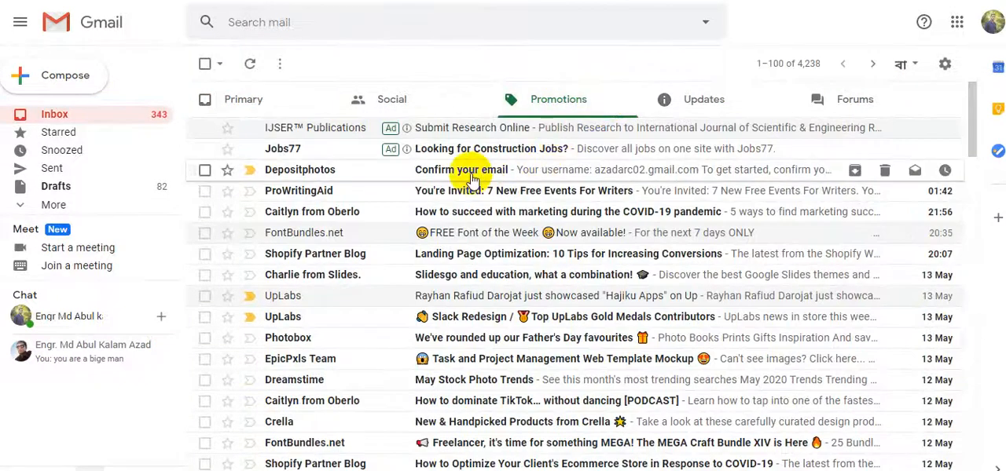
# Open the 'Confirm your email' message and follow its confirmation link.
pyautogui.click(461, 170)
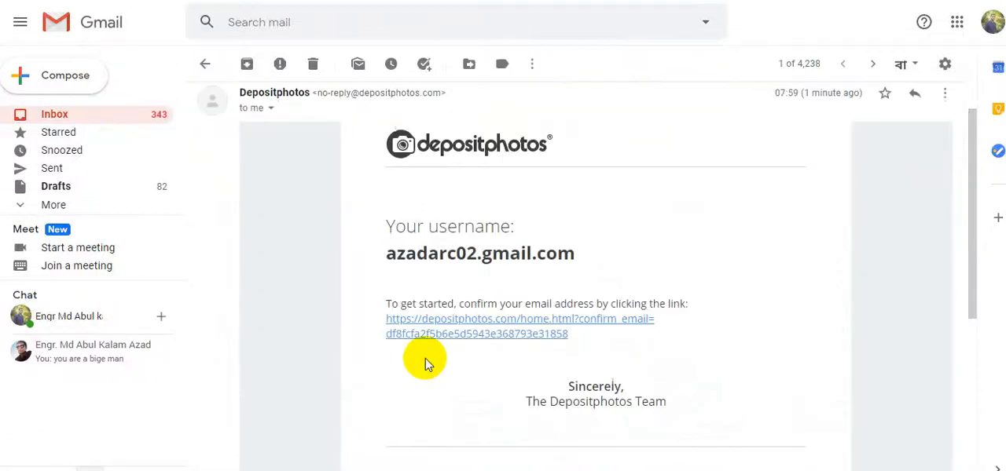
pyautogui.scroll(-3)
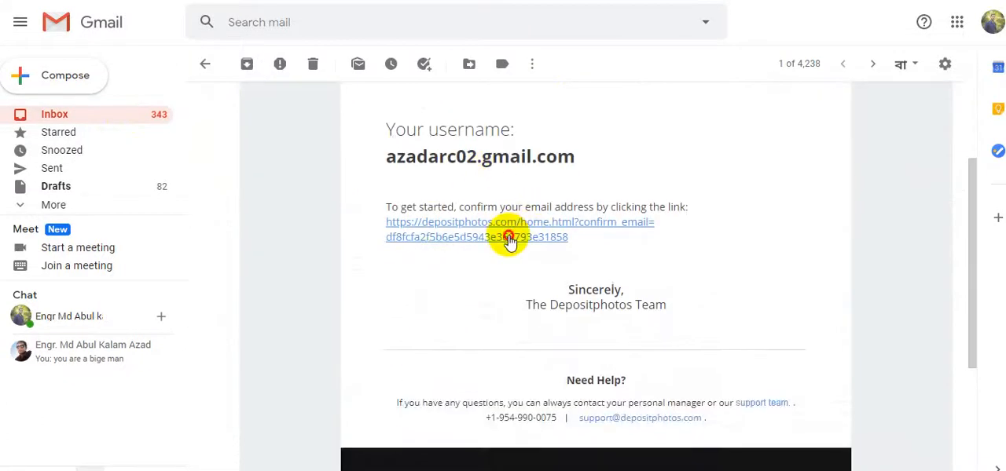
pyautogui.click(511, 238)
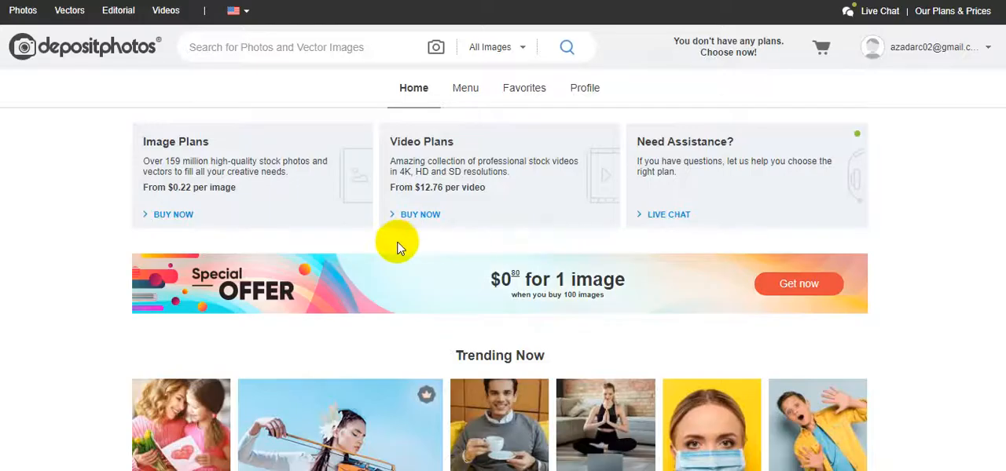
pyautogui.moveTo(484, 260)
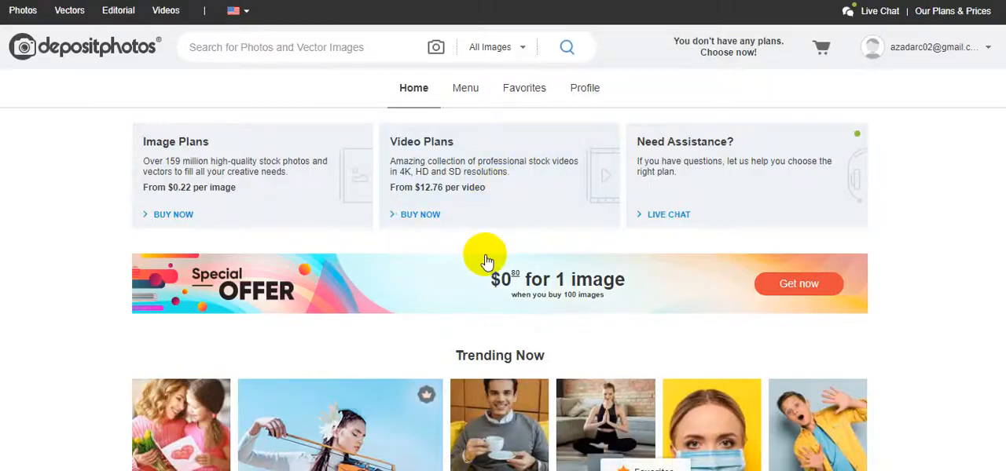
pyautogui.moveTo(396, 242)
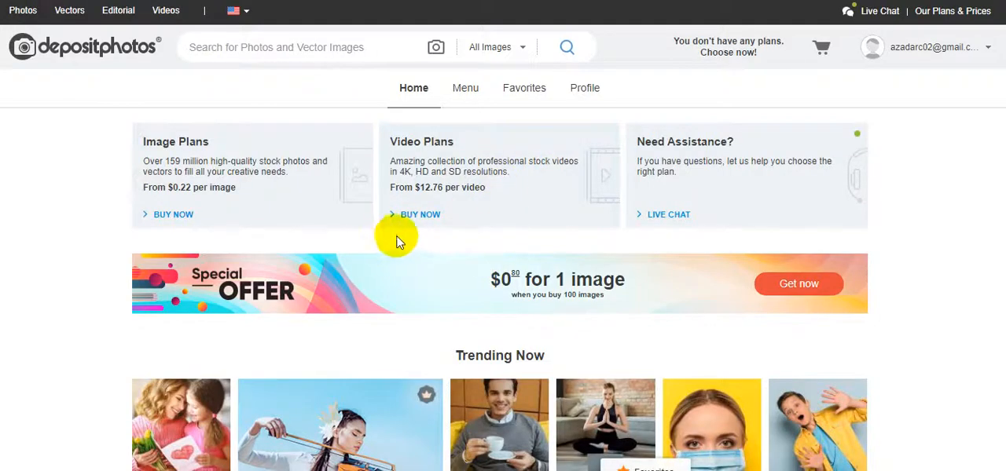
pyautogui.moveTo(625, 196)
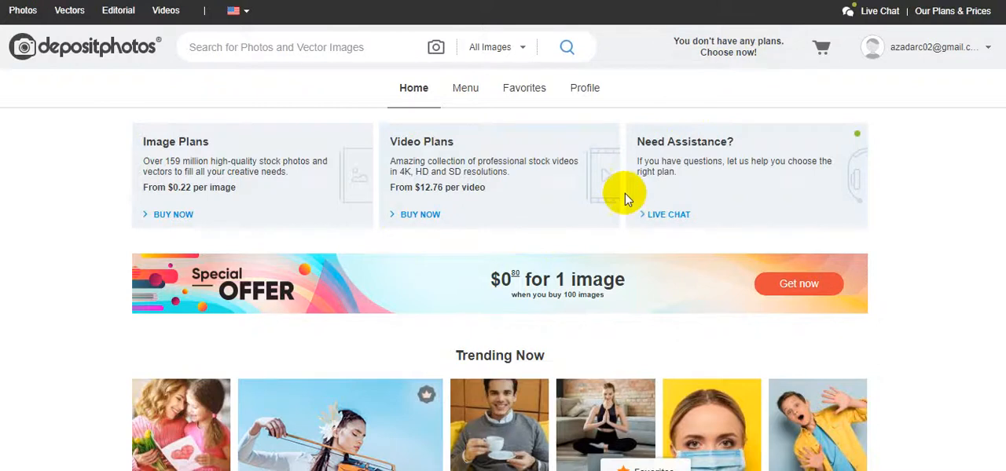
pyautogui.moveTo(569, 226)
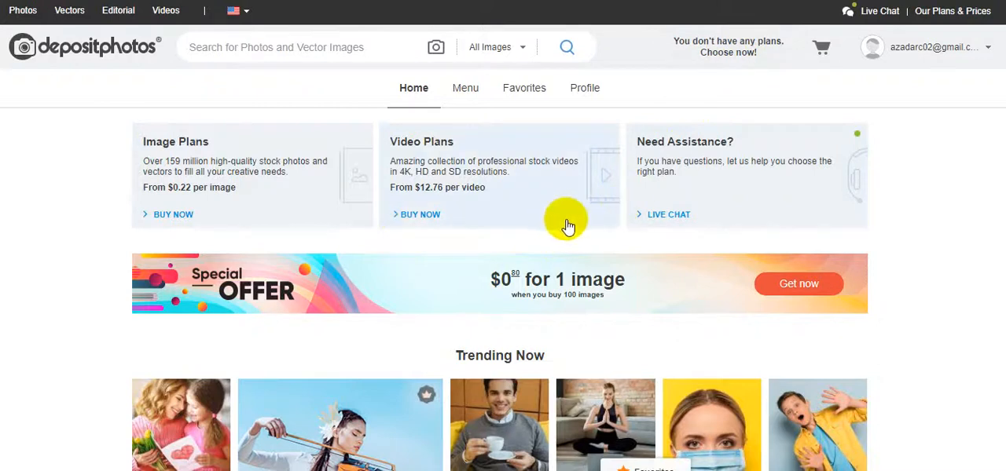
pyautogui.moveTo(352, 235)
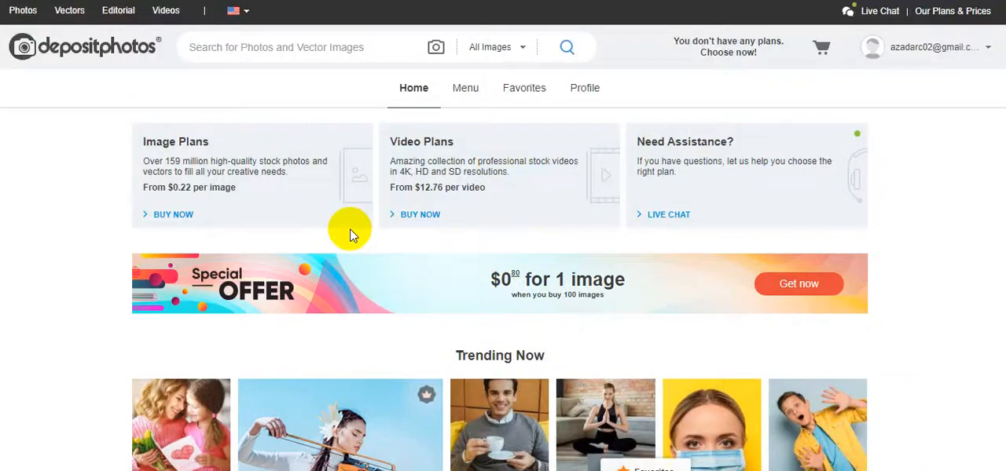
pyautogui.click(236, 10)
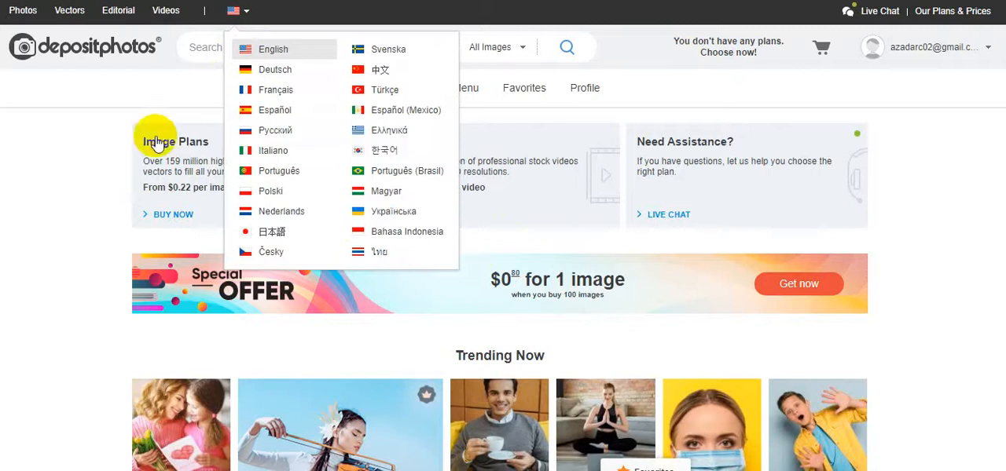
pyautogui.scroll(-3)
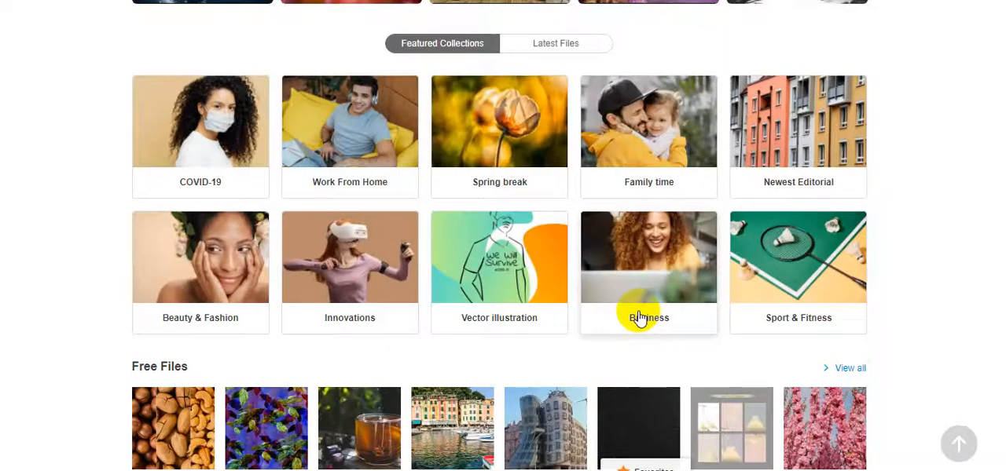
pyautogui.scroll(-3)
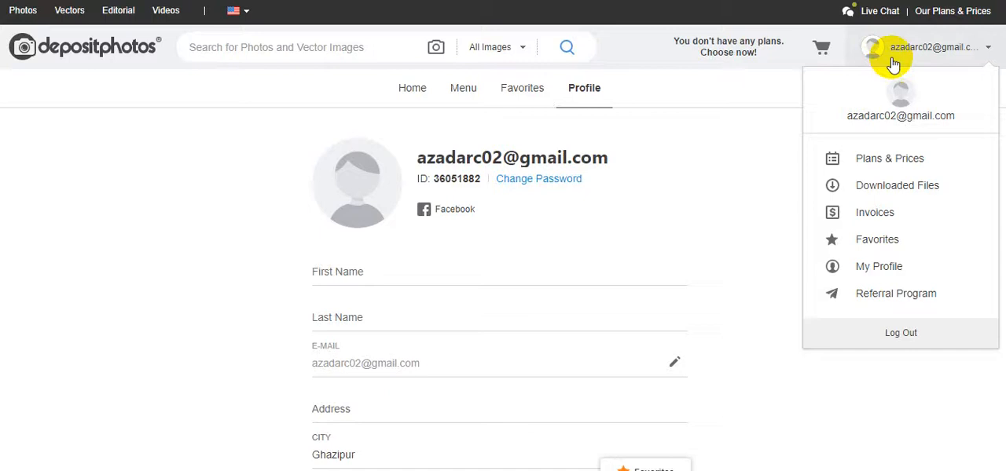
pyautogui.moveTo(878, 266)
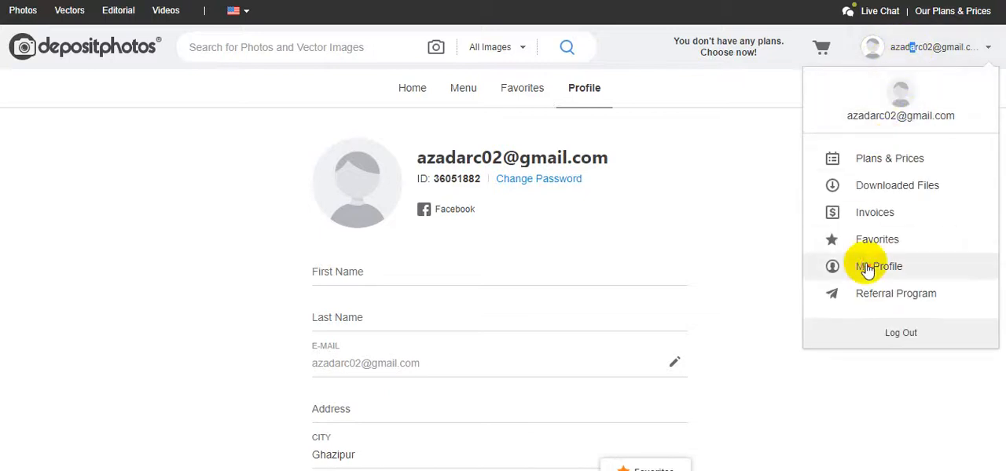
# Open My Profile from the account menu to show the personal details form.
pyautogui.click(879, 266)
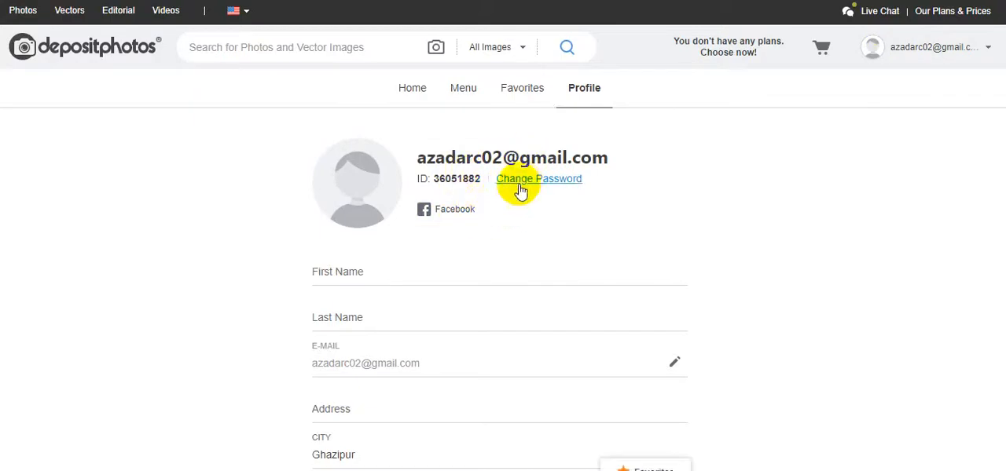
pyautogui.moveTo(437, 245)
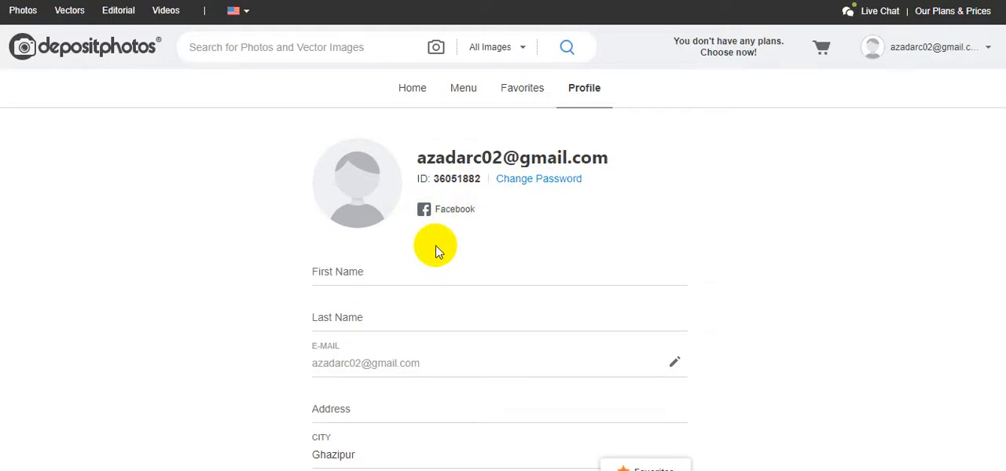
# Set the profile state to Rajshahi and the country to Bangladesh.
pyautogui.scroll(-3)
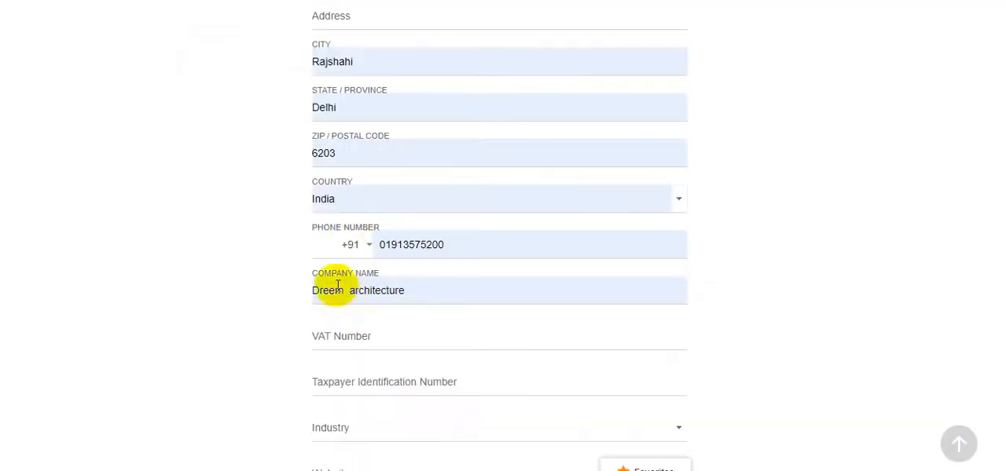
pyautogui.scroll(3)
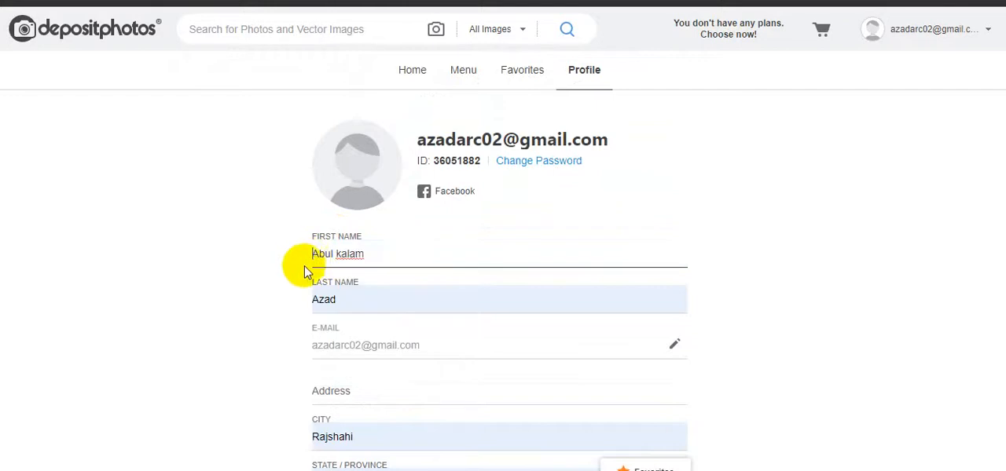
pyautogui.scroll(-3)
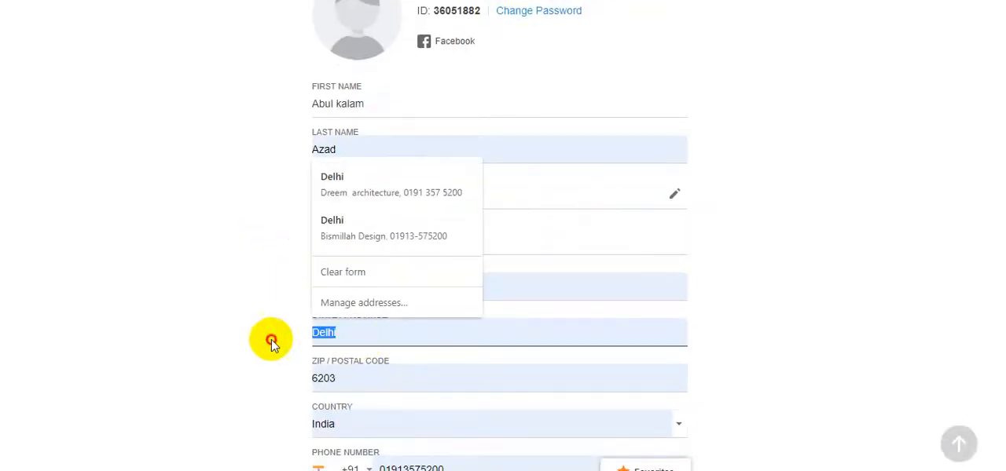
pyautogui.moveTo(396, 344)
pyautogui.write('Ra')
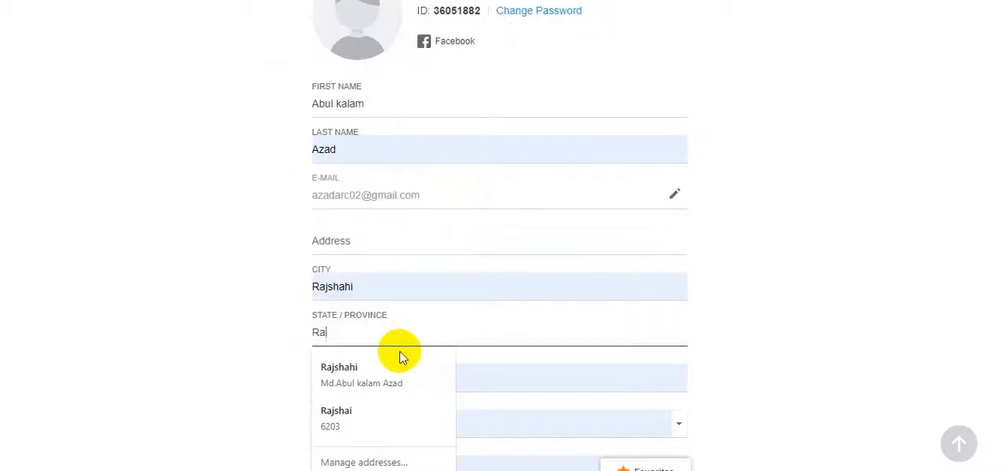
pyautogui.click(340, 368)
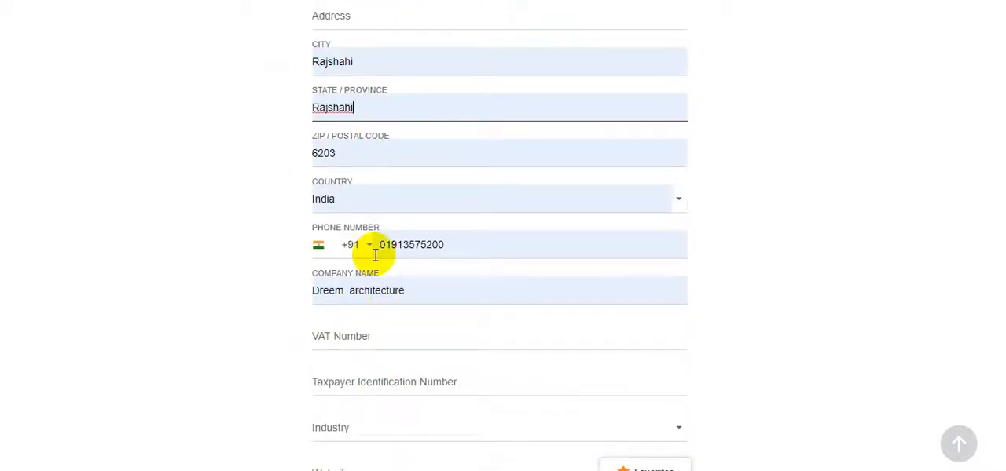
pyautogui.click(500, 198)
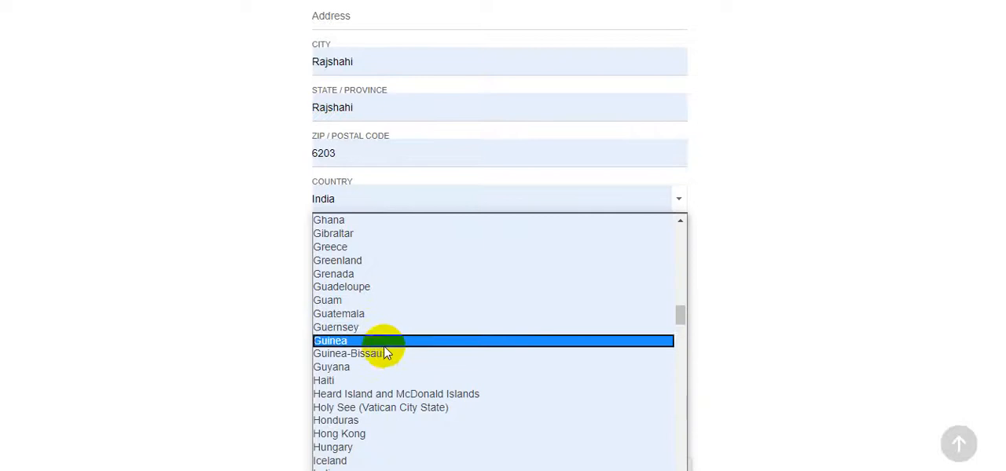
pyautogui.scroll(3)
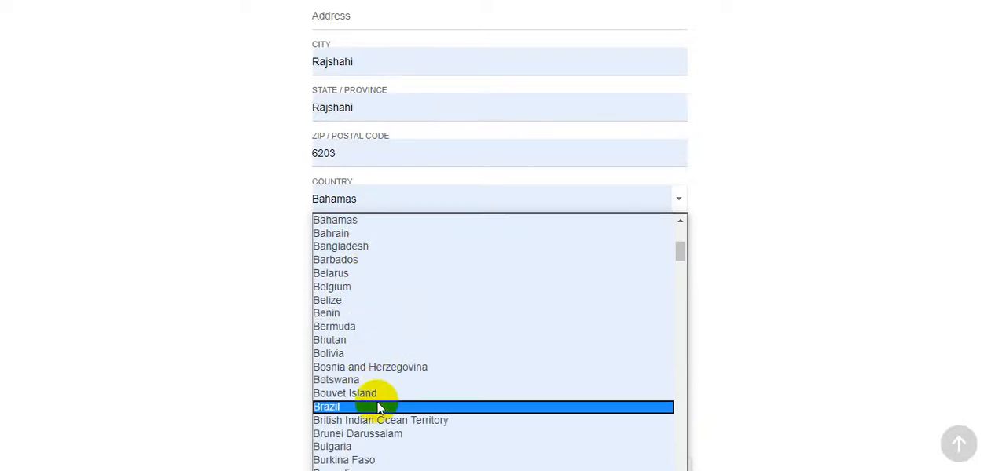
pyautogui.click(340, 245)
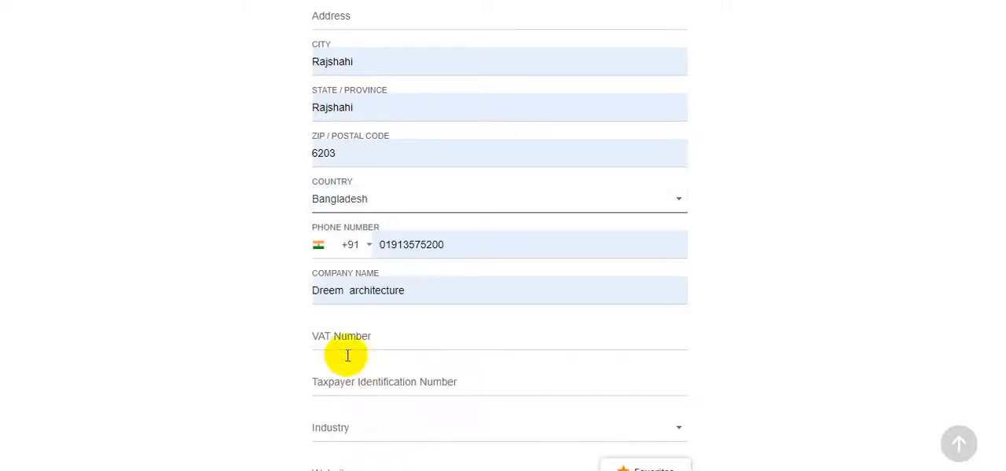
# Choose phone code +880, replace the old phone number, and enter company name 'Bismillah Design'.
pyautogui.click(353, 245)
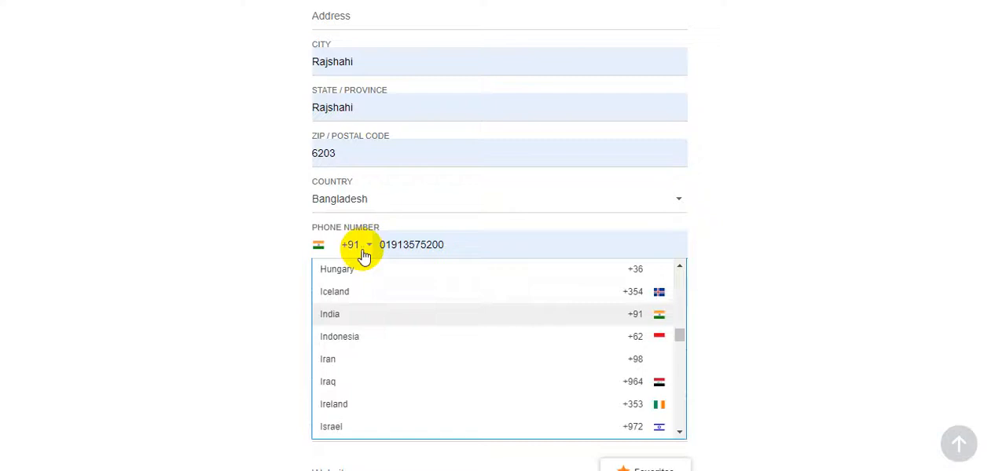
pyautogui.scroll(3)
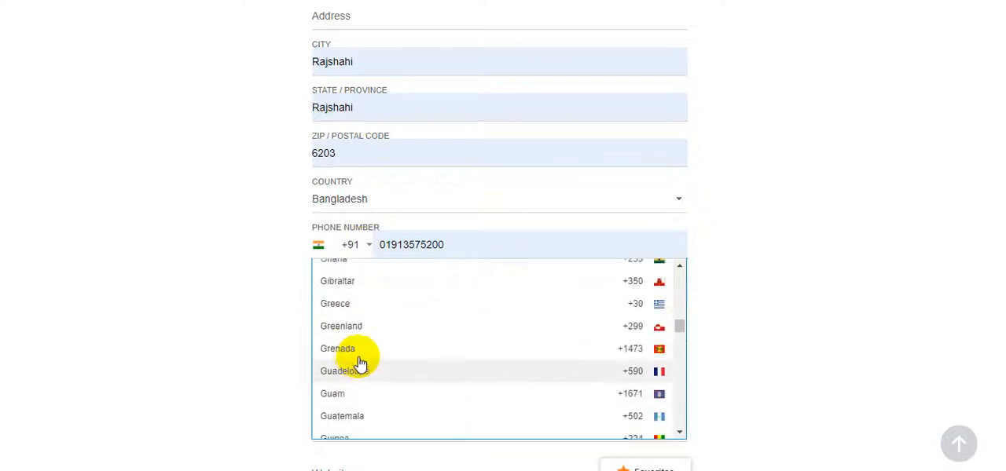
pyautogui.scroll(3)
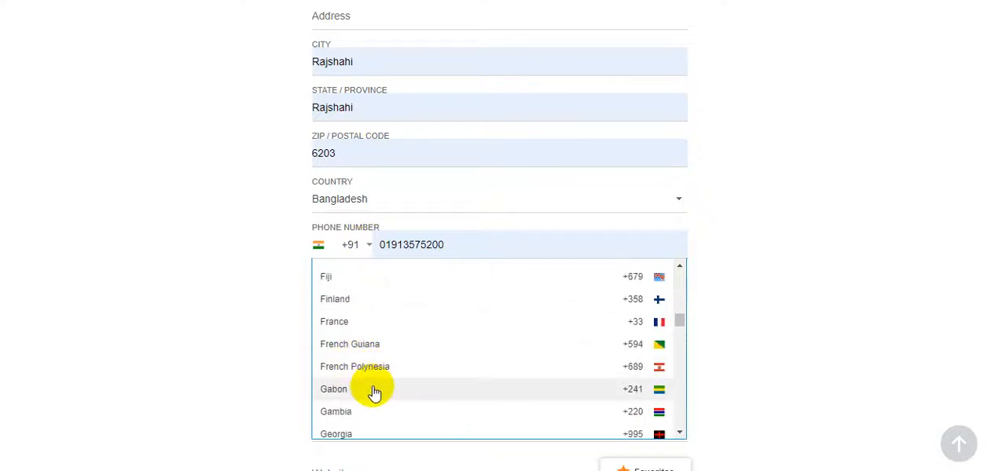
pyautogui.scroll(3)
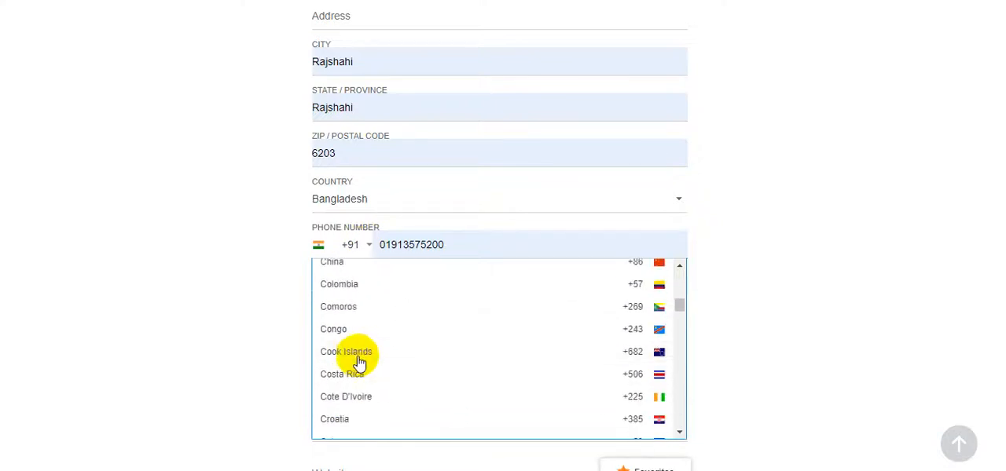
pyautogui.scroll(3)
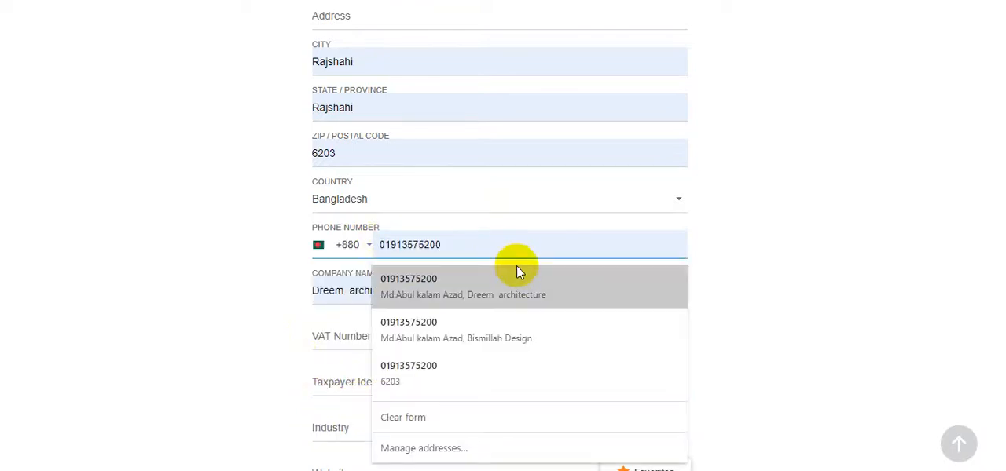
pyautogui.moveTo(535, 281)
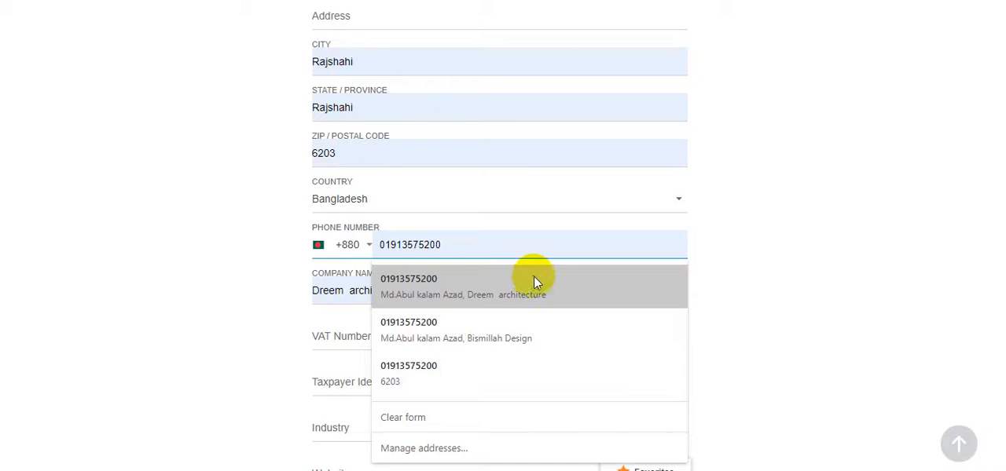
pyautogui.press('Backspace')
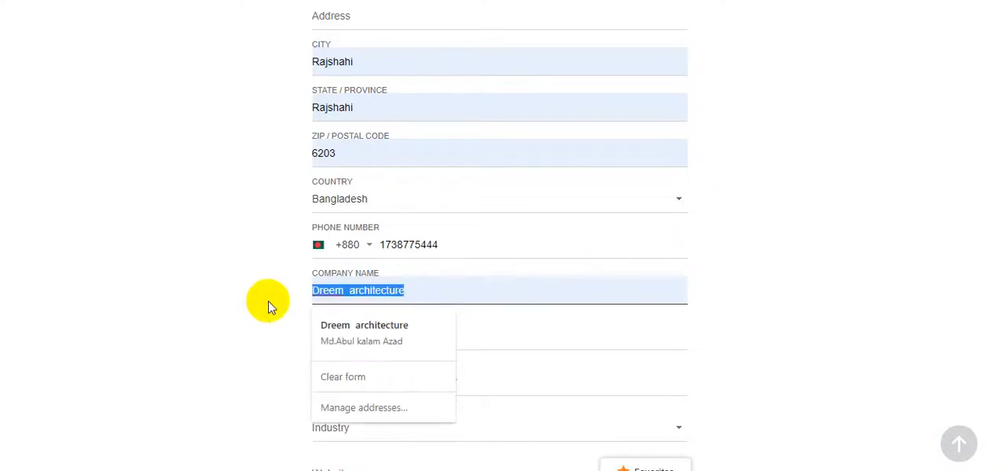
pyautogui.write('Bismillah Design')
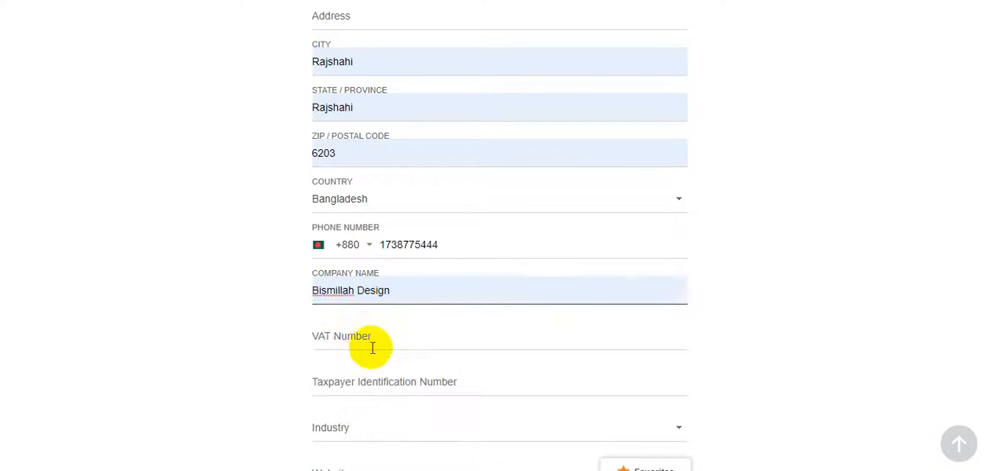
# Enter the taxpayer ID, set the industry to E-Commerce and add the website.
pyautogui.scroll(-3)
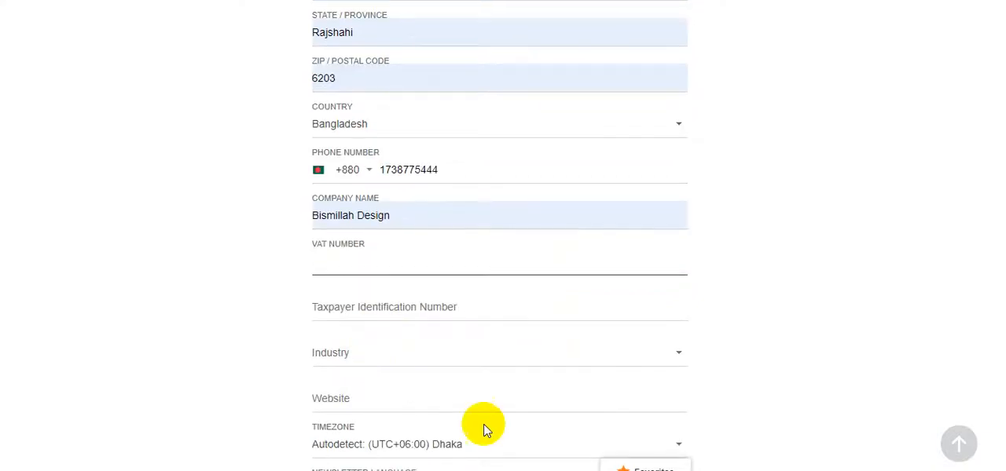
pyautogui.click(500, 307)
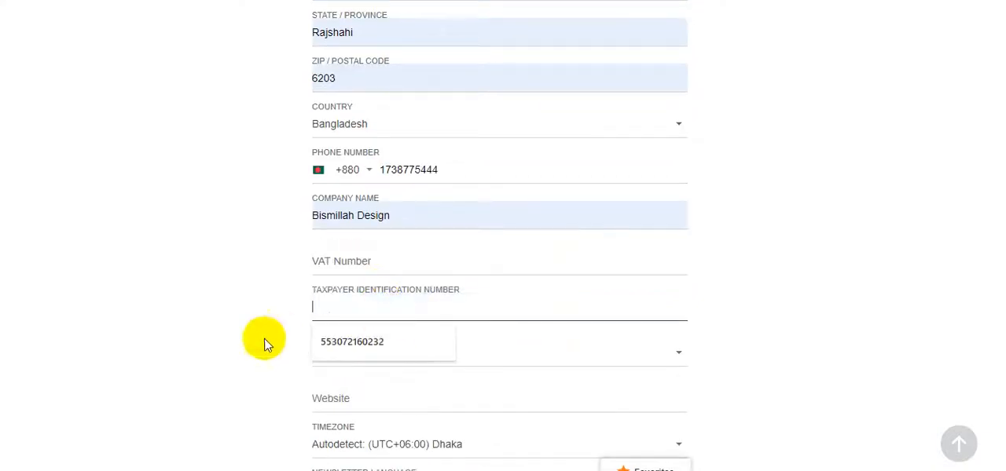
pyautogui.click(677, 352)
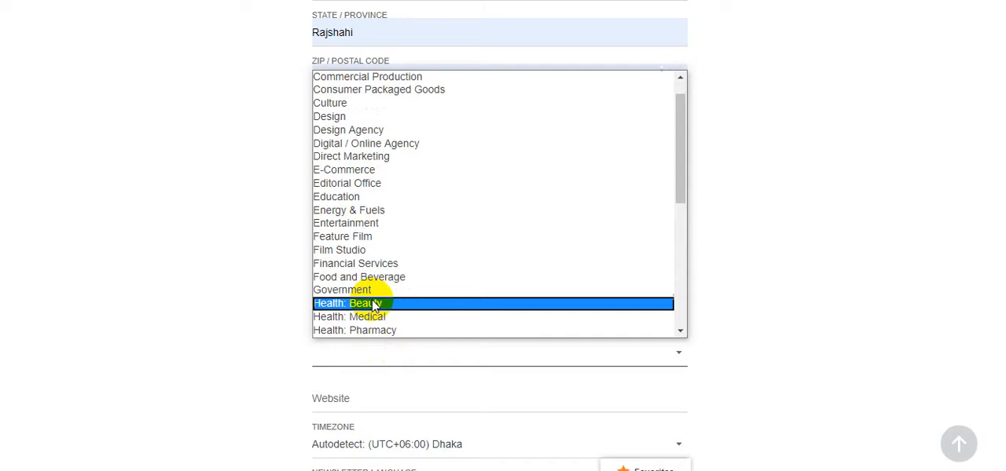
pyautogui.click(343, 235)
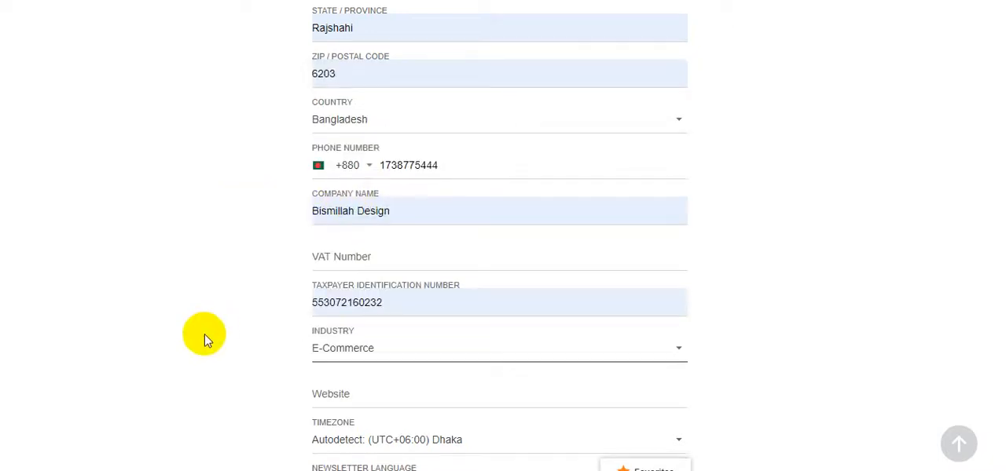
pyautogui.scroll(-3)
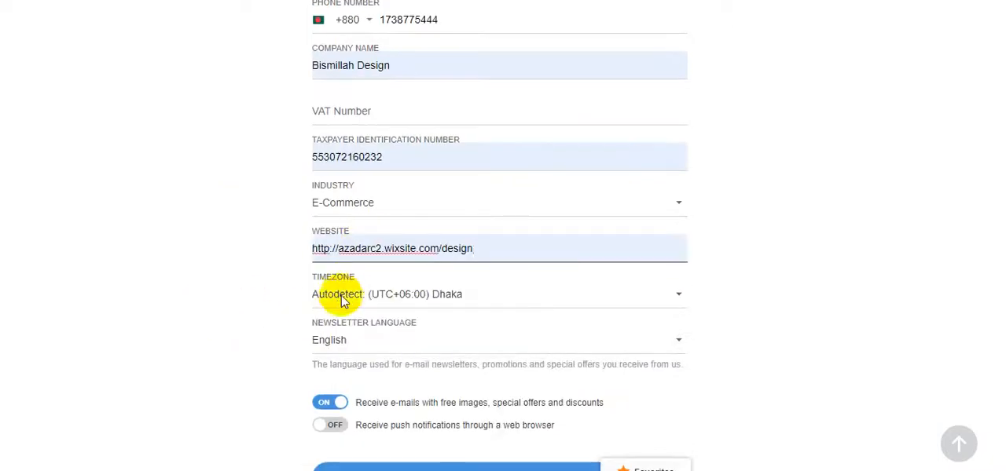
pyautogui.scroll(-3)
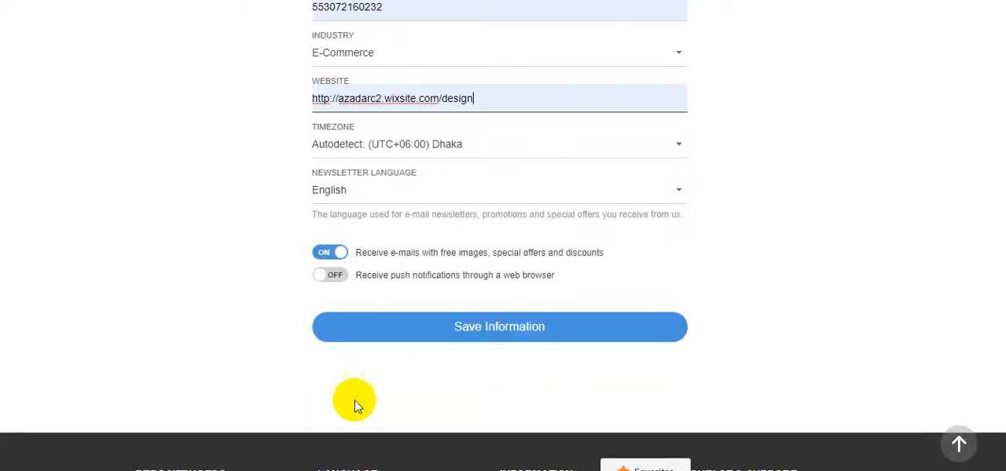
pyautogui.scroll(3)
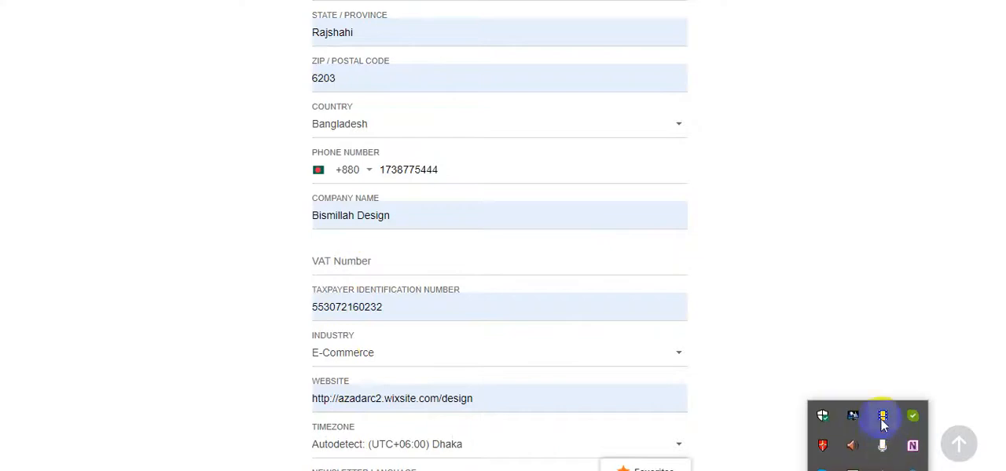
# Enter 014 as the VAT number and review the form down to Save Information.
pyautogui.scroll(-3)
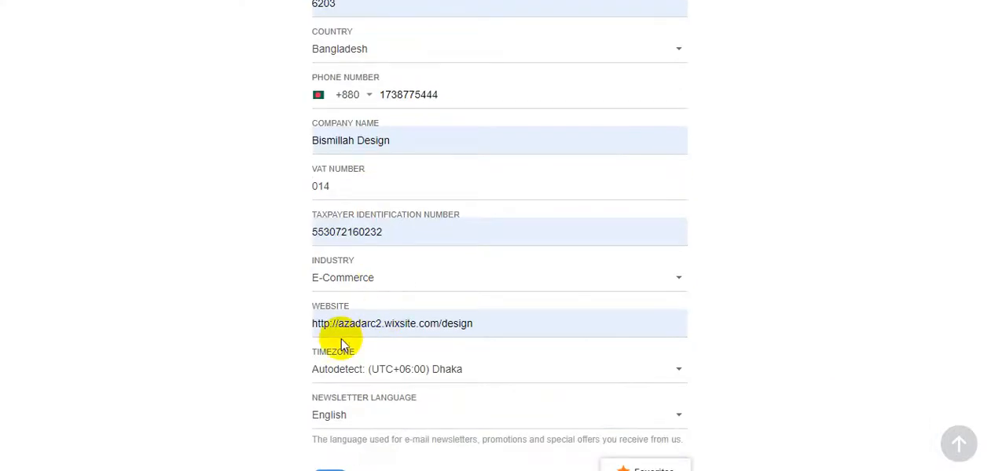
pyautogui.scroll(-3)
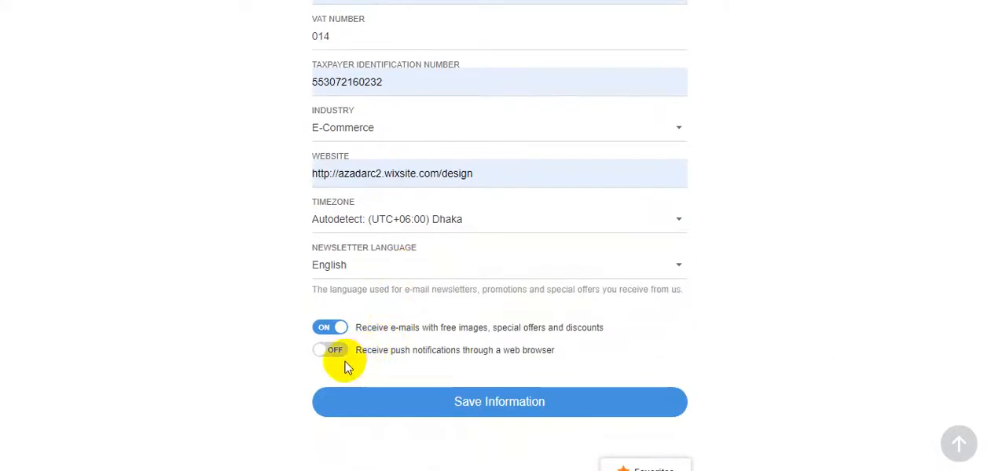
pyautogui.moveTo(578, 369)
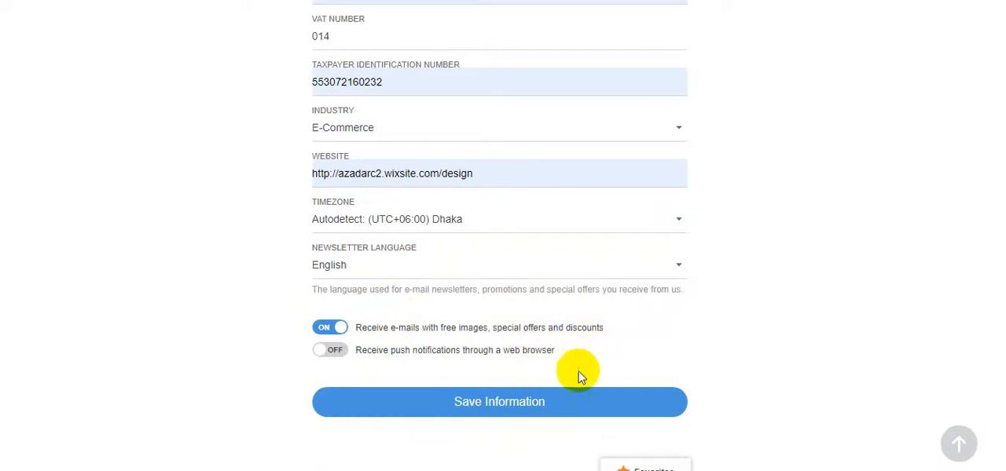
pyautogui.moveTo(484, 377)
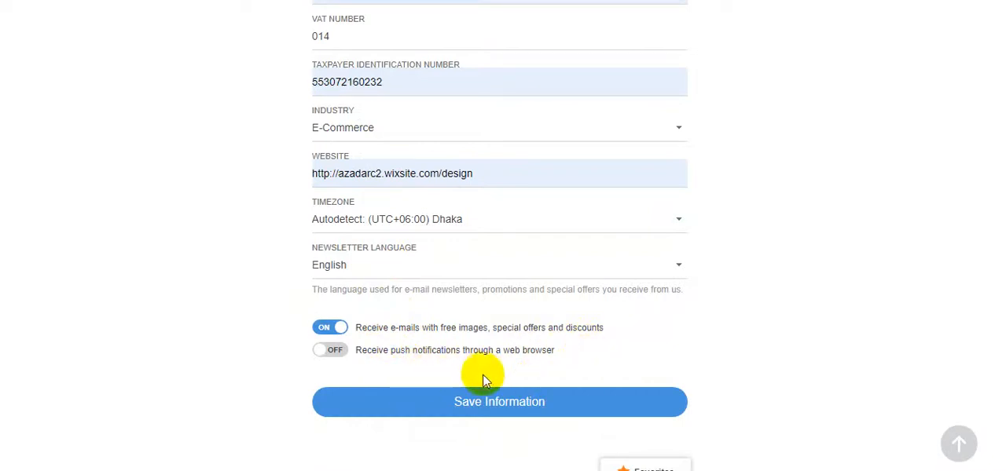
pyautogui.moveTo(377, 374)
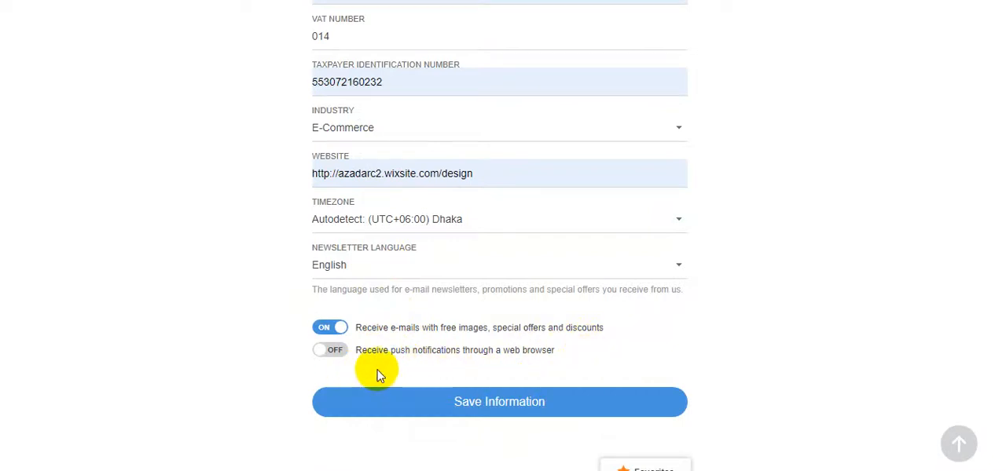
pyautogui.scroll(3)
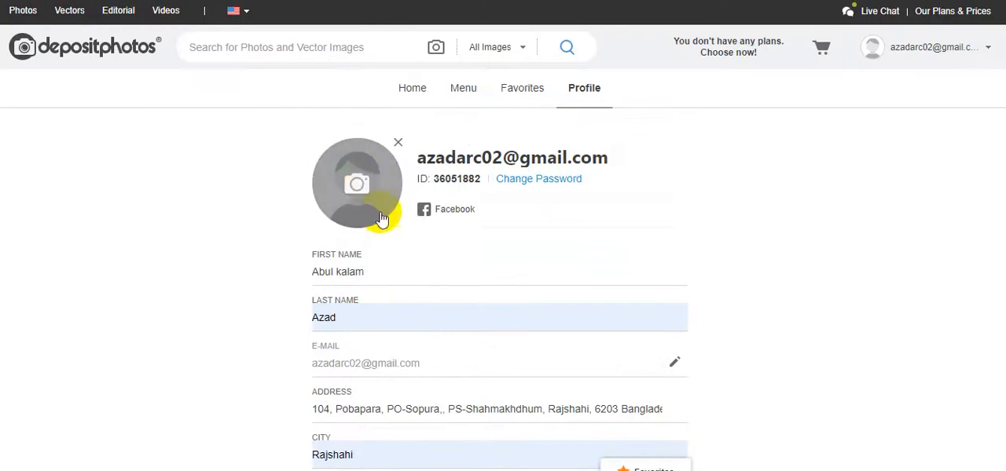
# Upload a personal photo as the account avatar via the camera icon.
pyautogui.click(357, 184)
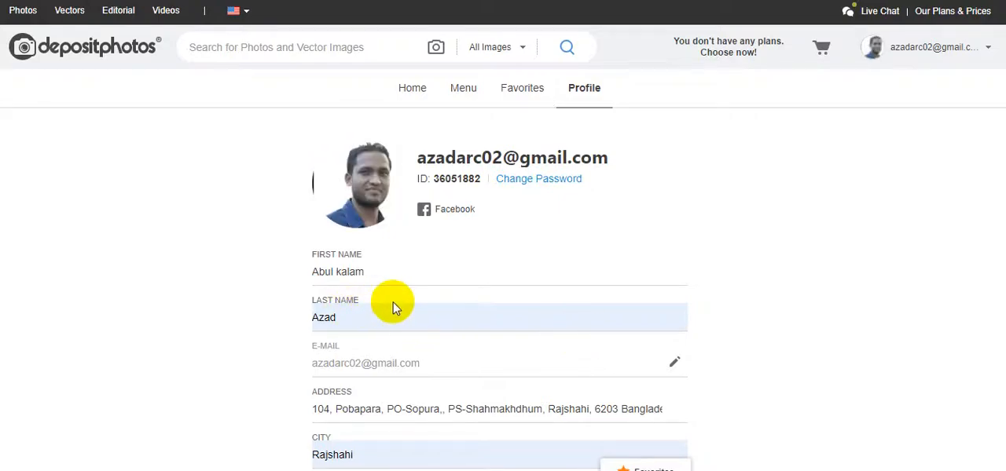
pyautogui.scroll(-3)
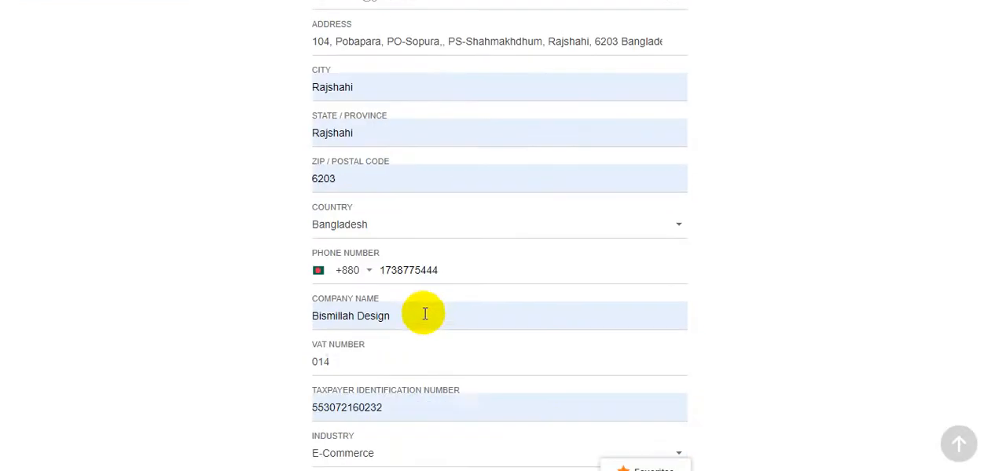
pyautogui.scroll(-3)
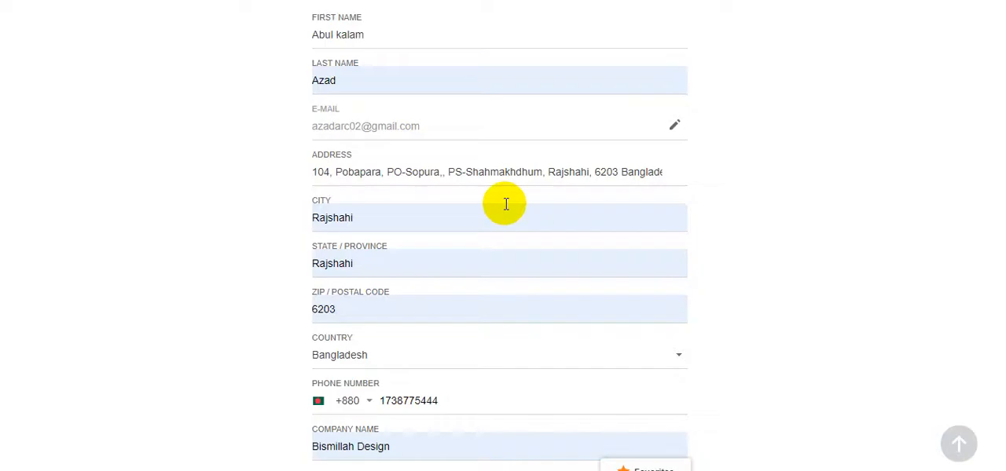
pyautogui.scroll(-3)
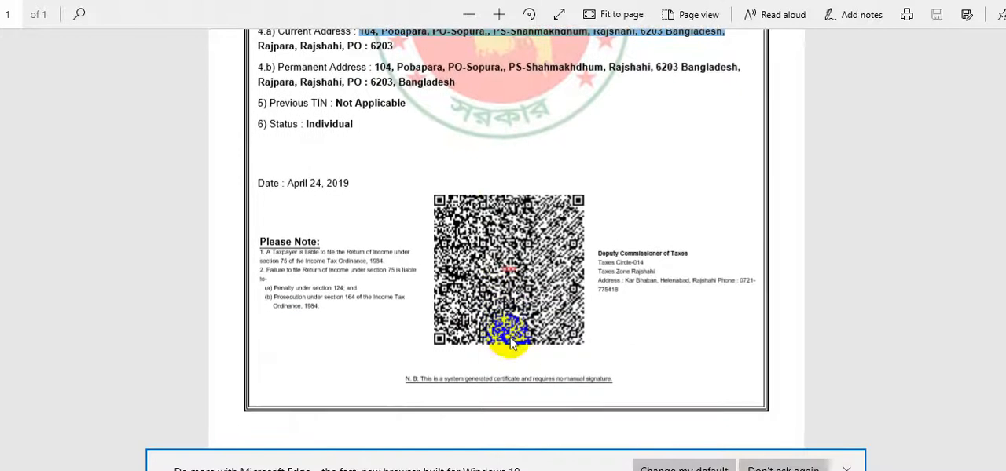
pyautogui.moveTo(625, 304)
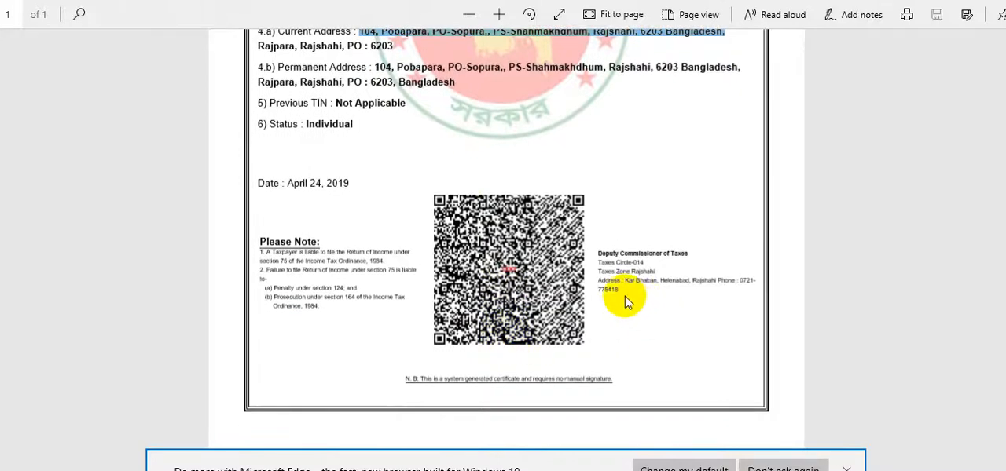
pyautogui.moveTo(614, 306)
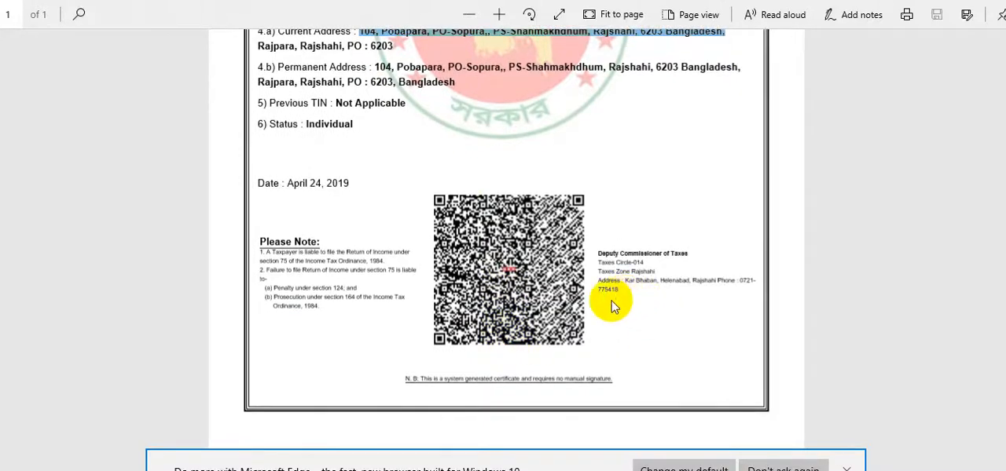
# Scroll through the TIN certificate PDF in Edge to check the address and taxpayer particulars.
pyautogui.scroll(3)
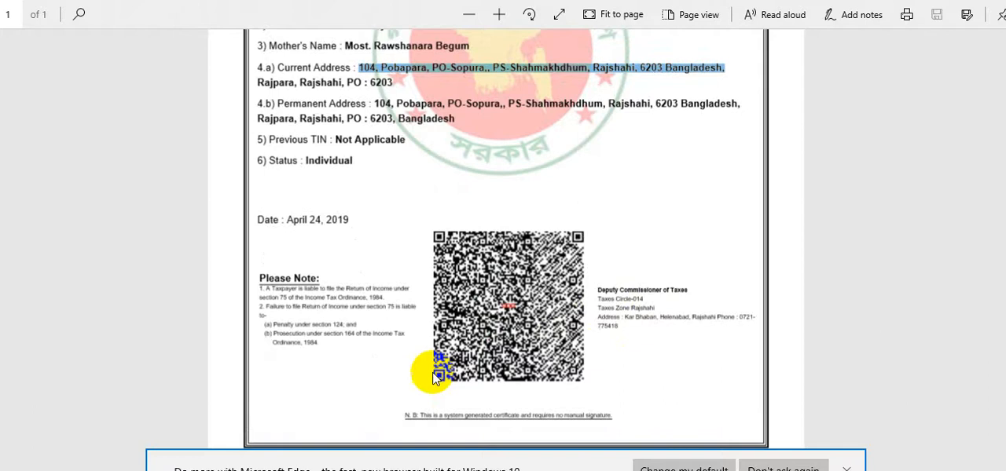
pyautogui.scroll(3)
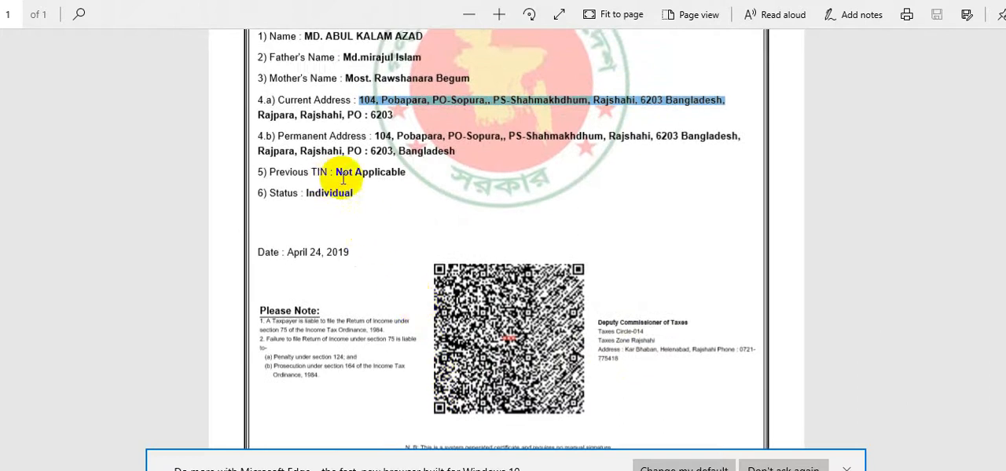
pyautogui.scroll(3)
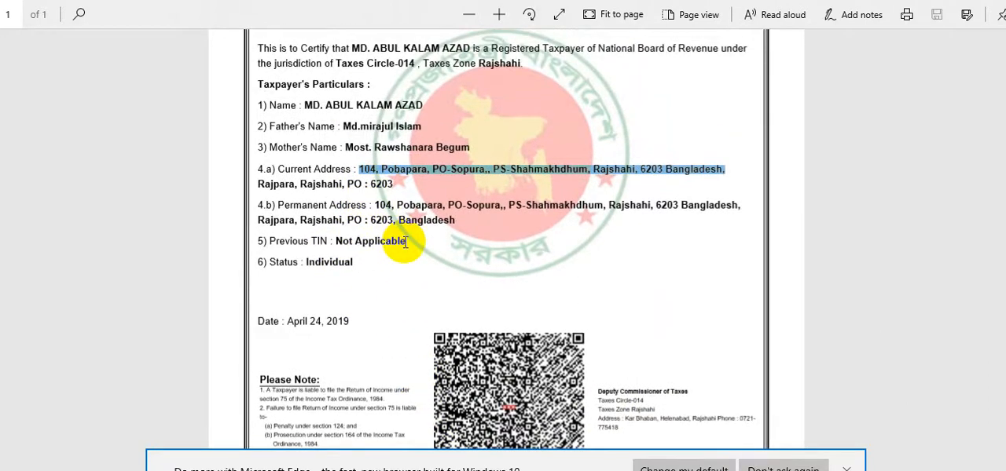
pyautogui.scroll(3)
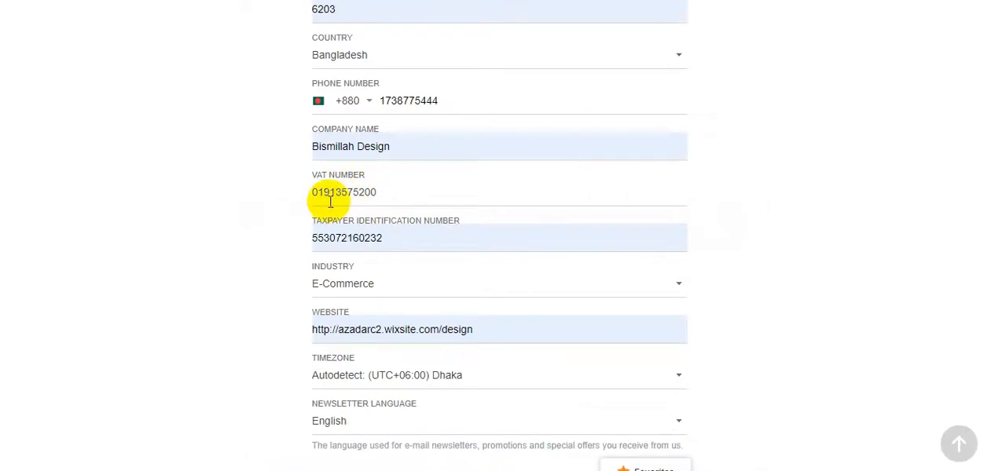
# Delete the rejected VAT number, leaving the VAT Number field empty while other details stay filled.
pyautogui.scroll(-3)
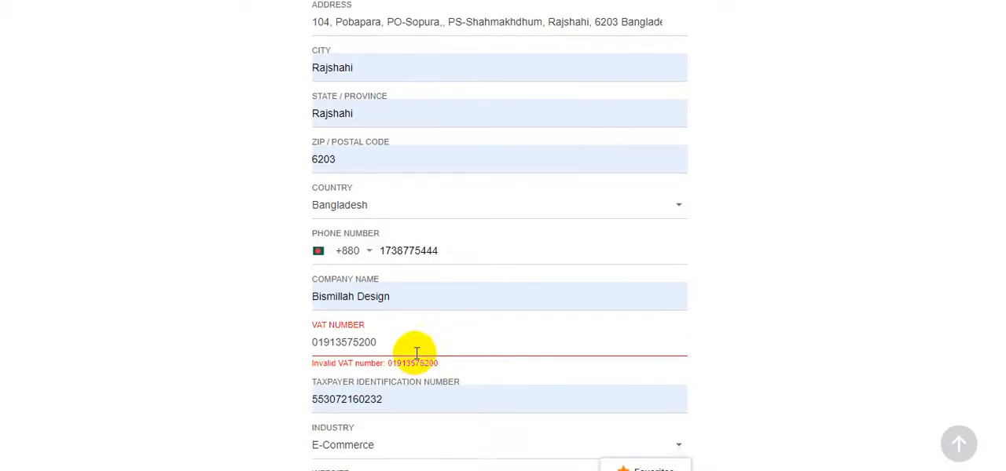
pyautogui.doubleClick(343, 342)
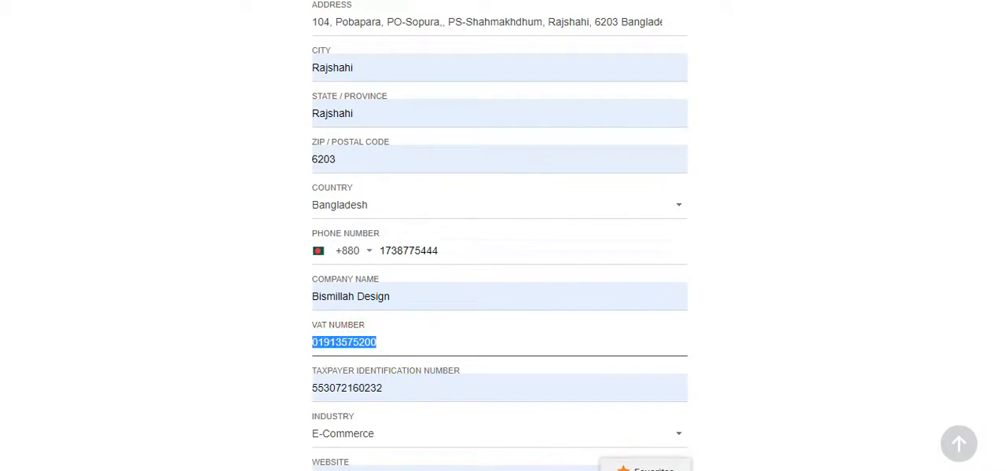
pyautogui.scroll(-3)
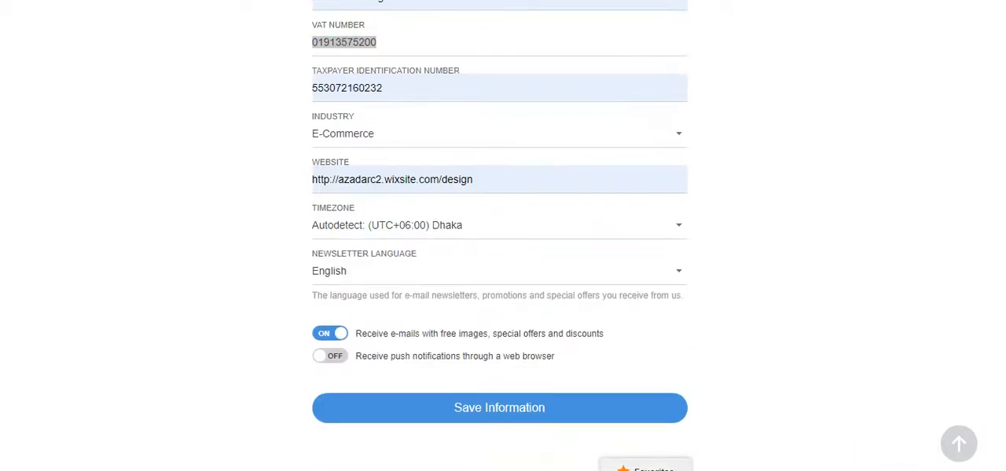
pyautogui.scroll(3)
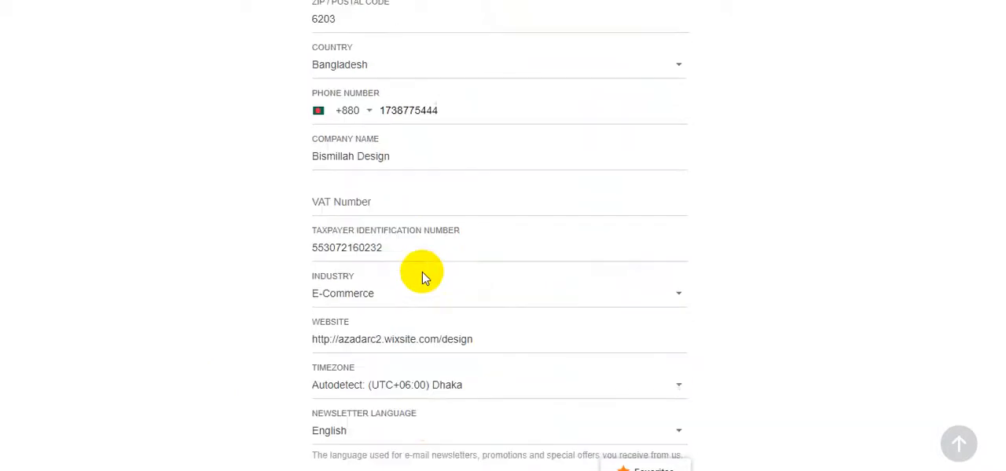
pyautogui.scroll(3)
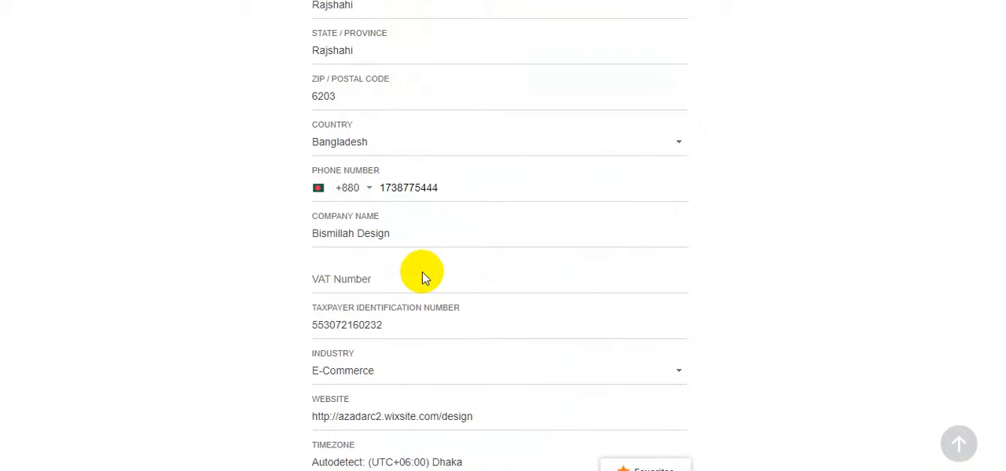
pyautogui.scroll(3)
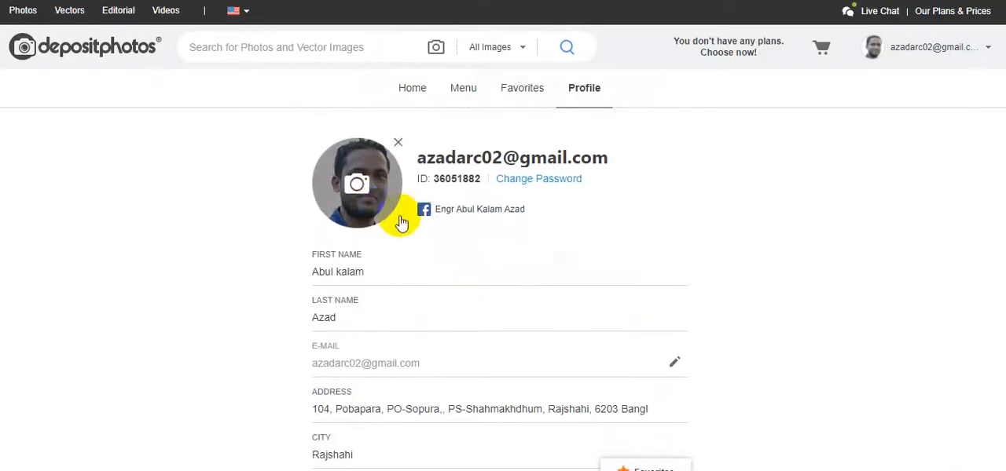
pyautogui.scroll(-3)
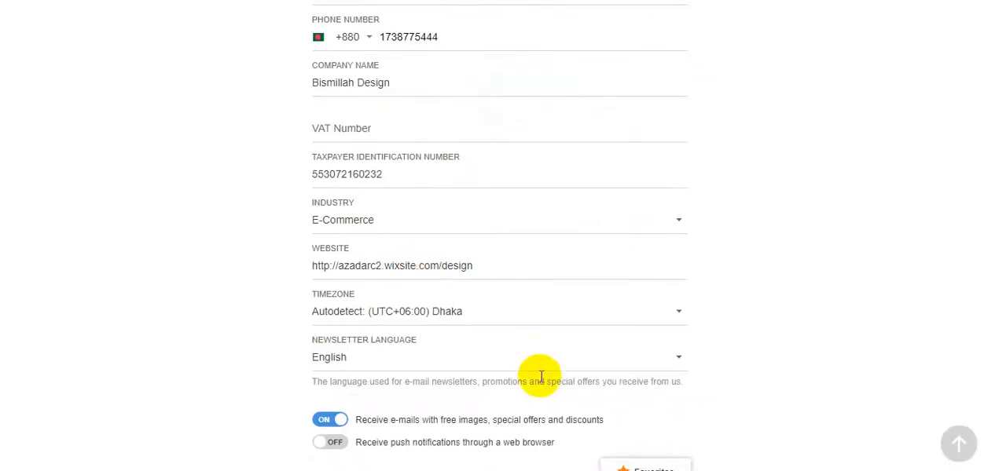
pyautogui.scroll(-3)
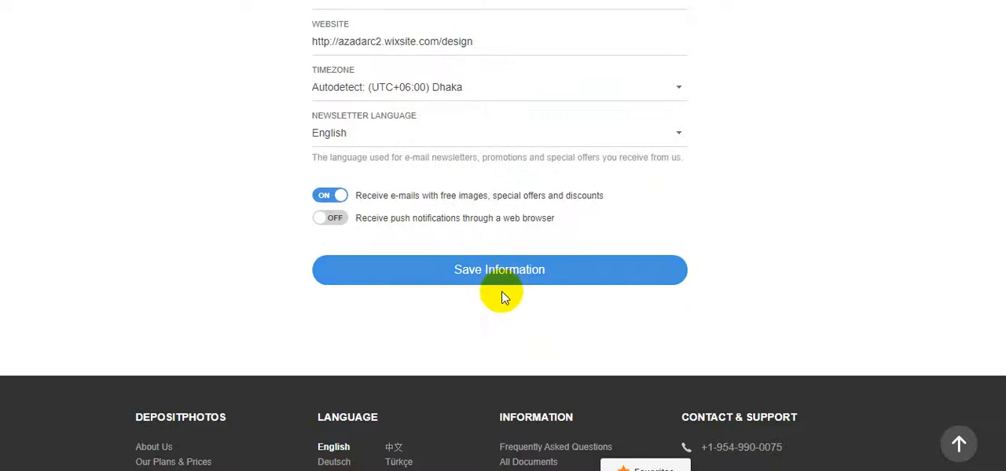
pyautogui.moveTo(513, 202)
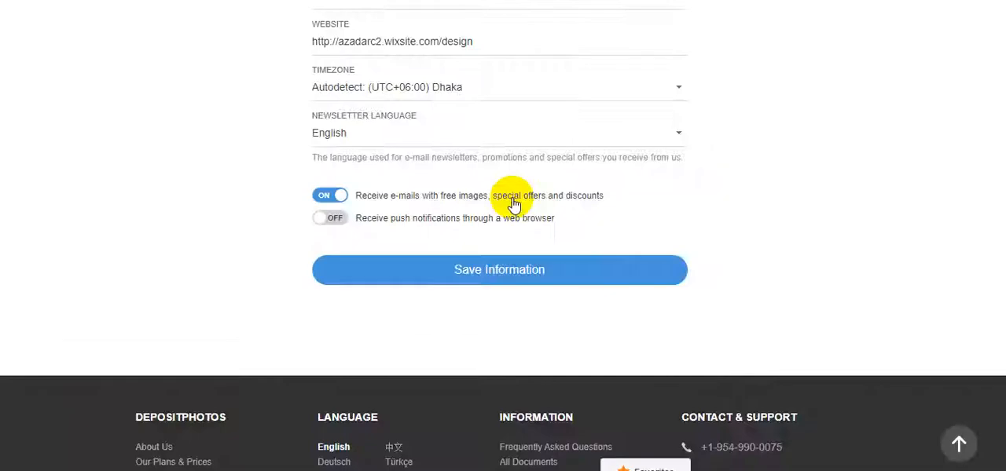
pyautogui.scroll(3)
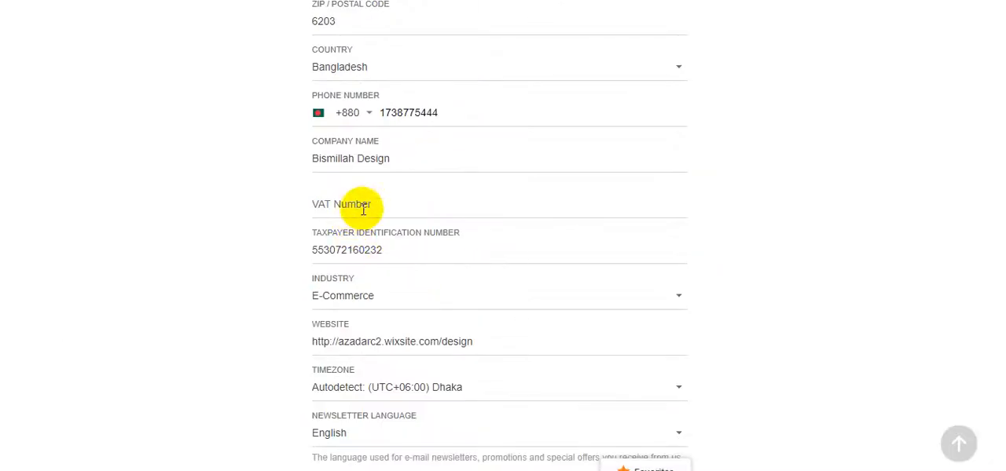
pyautogui.scroll(3)
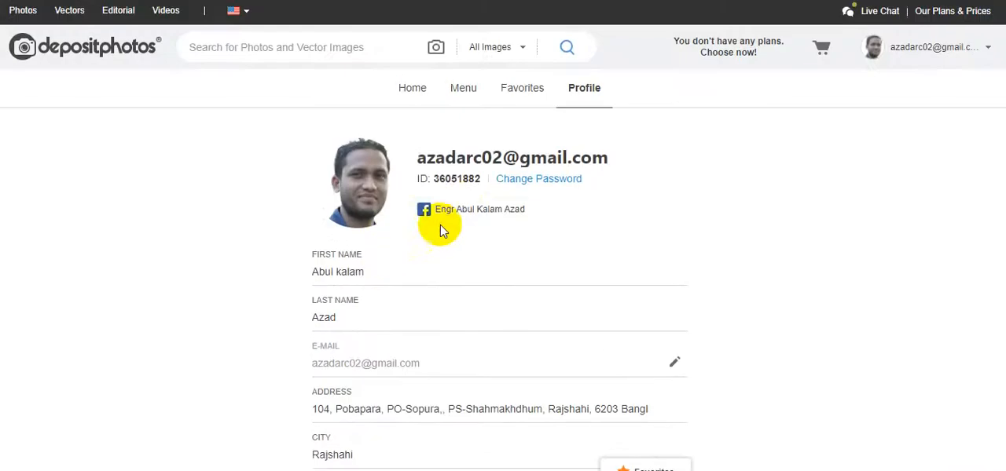
pyautogui.moveTo(699, 298)
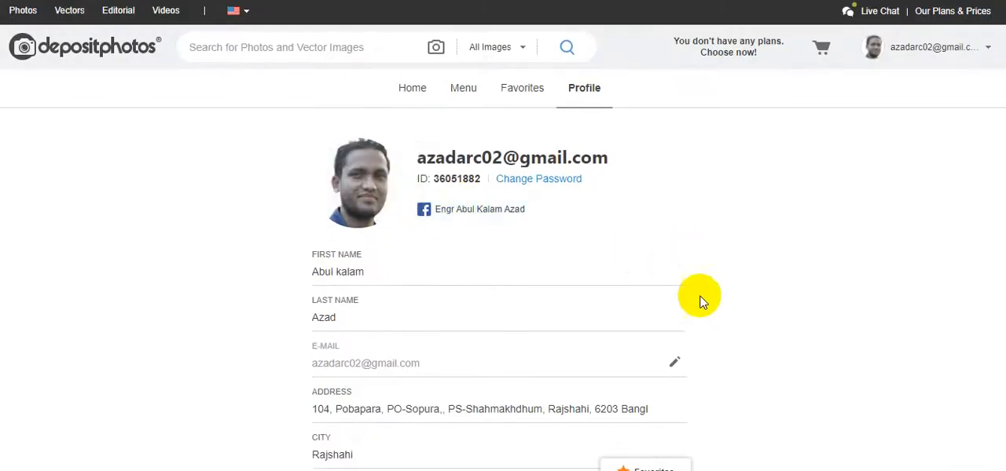
pyautogui.moveTo(289, 302)
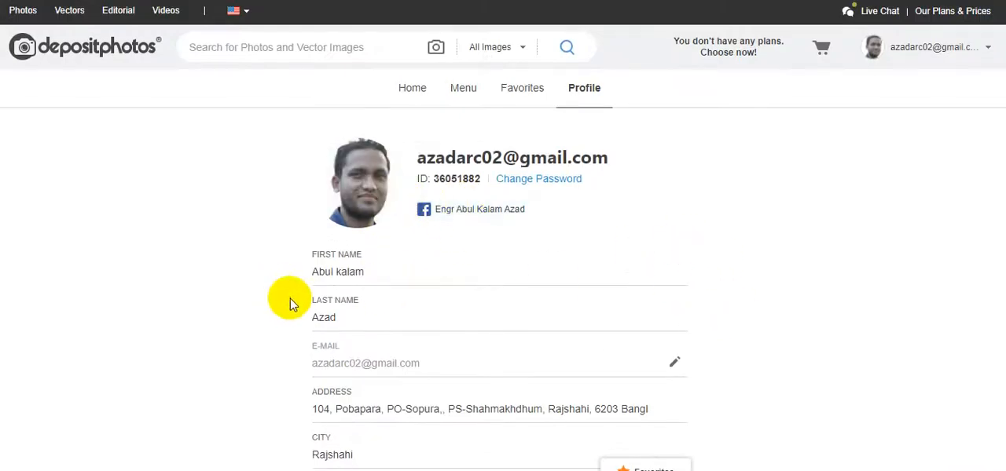
pyautogui.moveTo(270, 276)
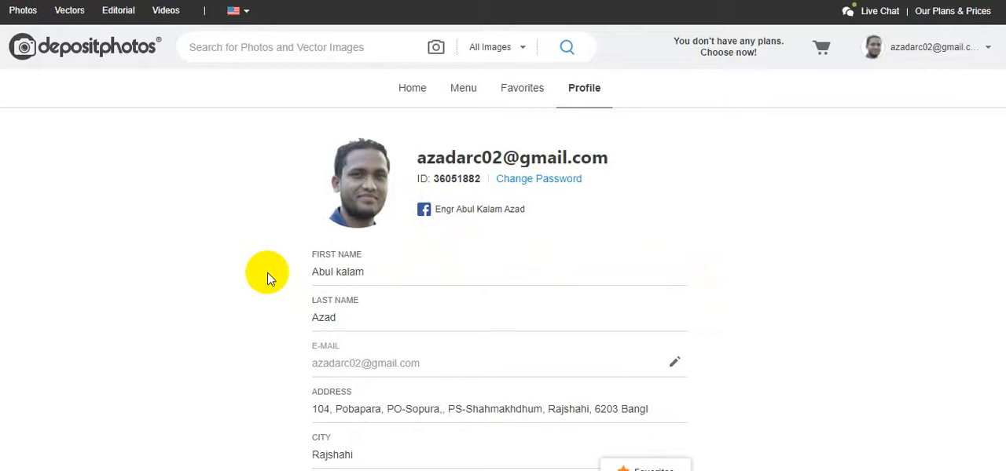
# Return to the Depositphotos home page and scroll to the footer with Become a Contributor.
pyautogui.scroll(-3)
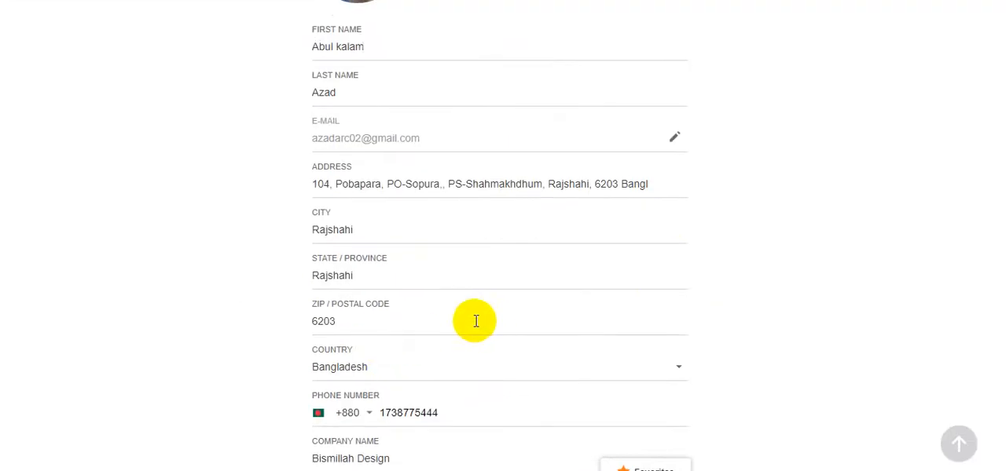
pyautogui.scroll(3)
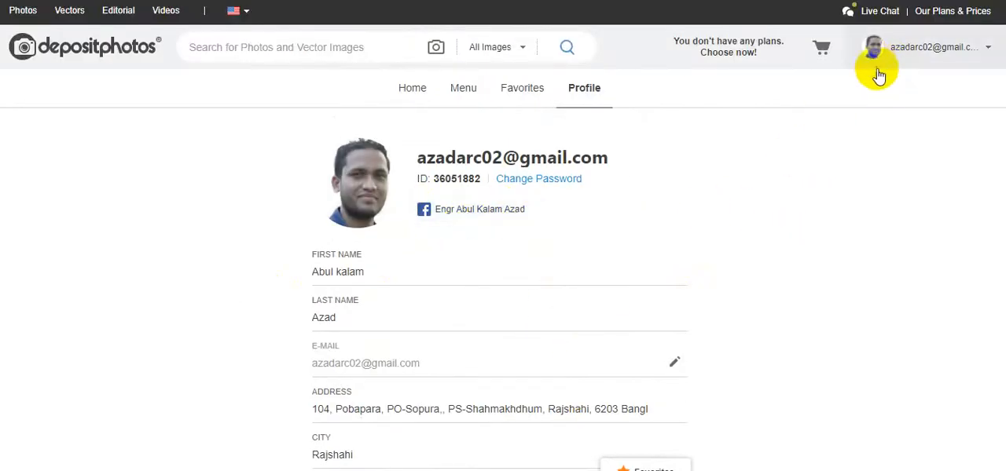
pyautogui.moveTo(887, 51)
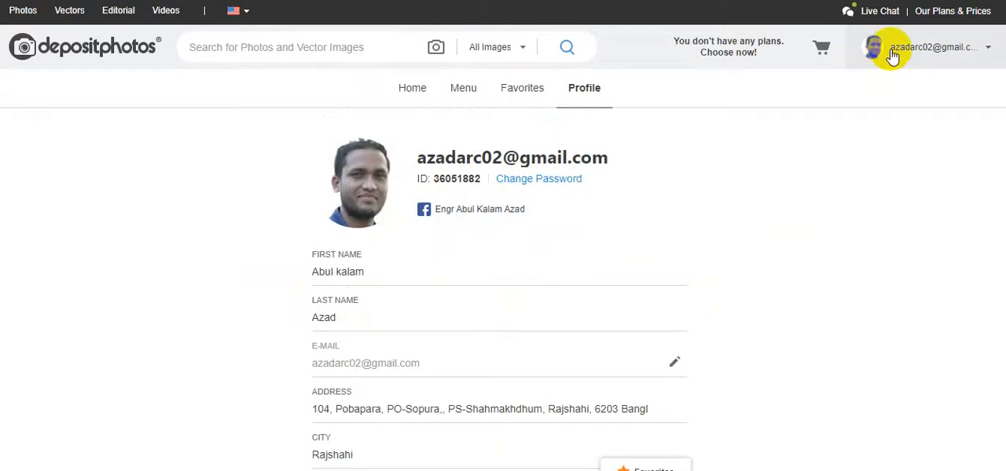
pyautogui.moveTo(396, 123)
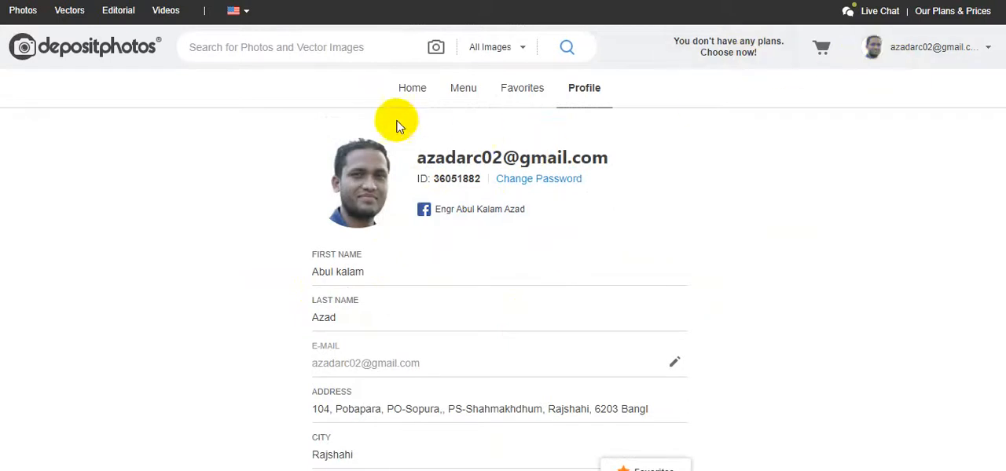
pyautogui.click(412, 88)
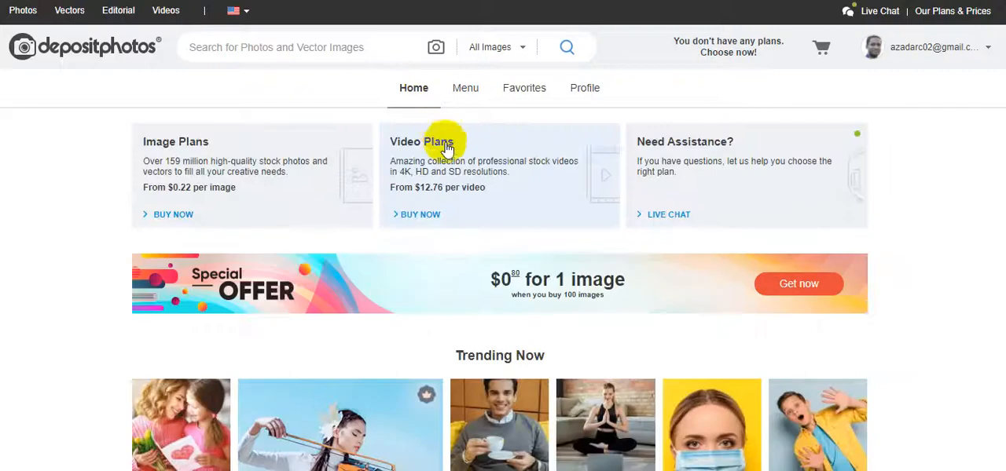
pyautogui.scroll(-3)
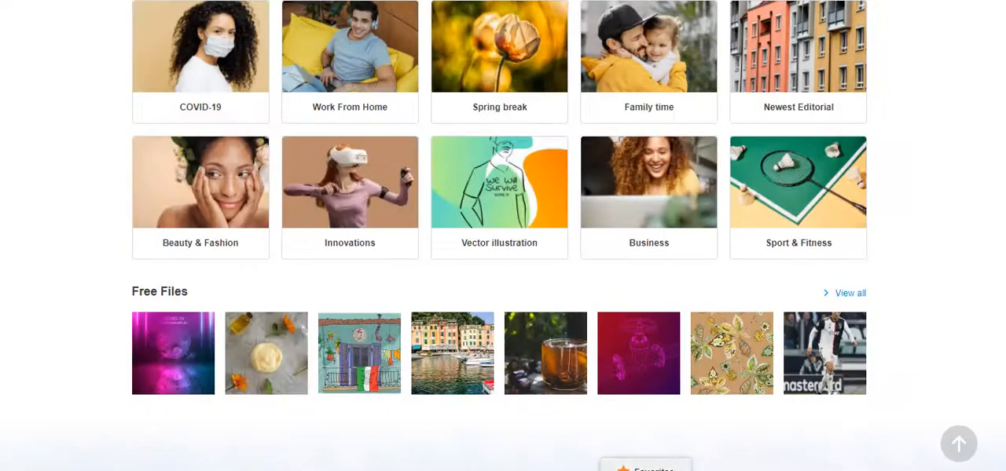
pyautogui.scroll(-3)
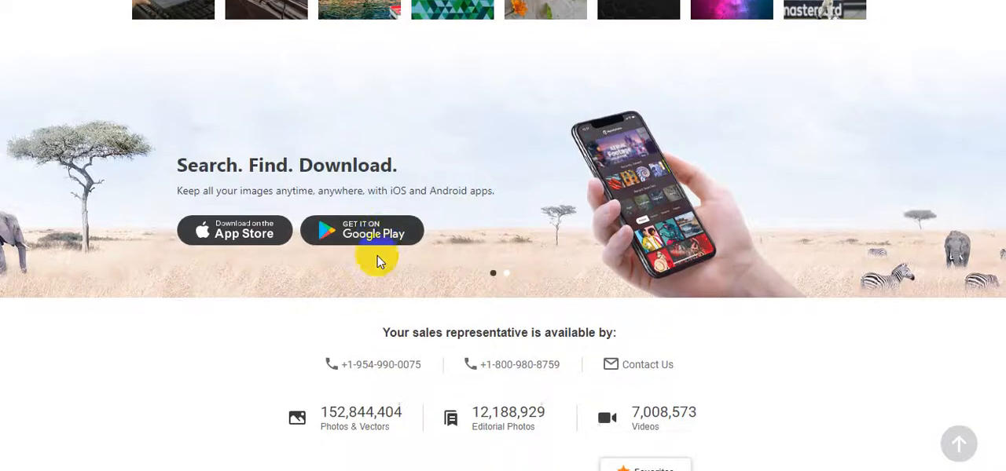
pyautogui.scroll(-3)
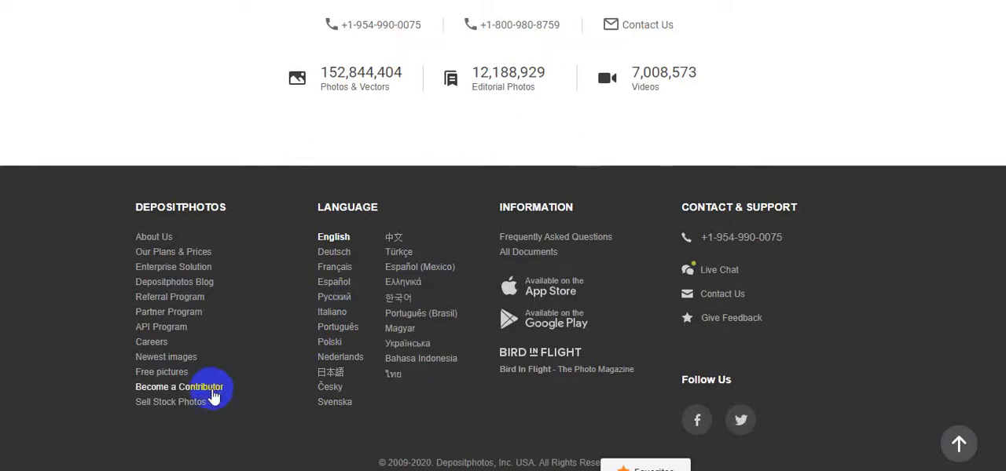
pyautogui.moveTo(220, 440)
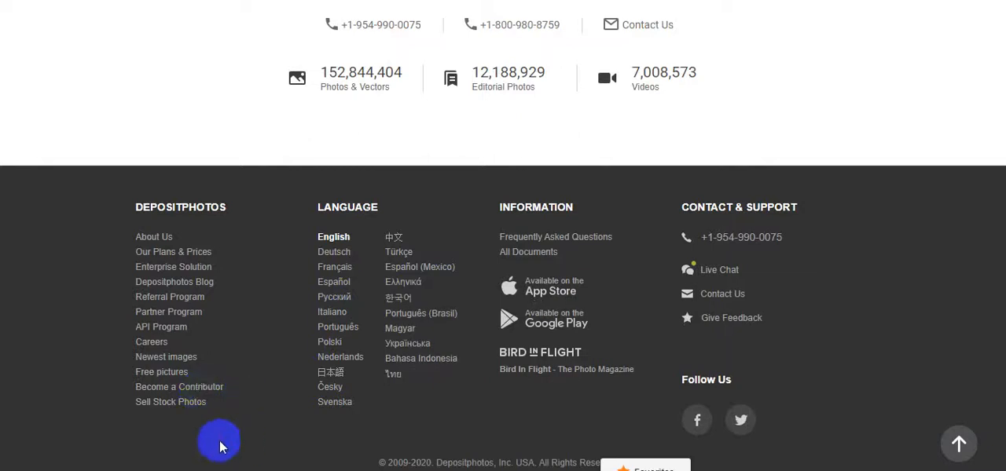
pyautogui.moveTo(512, 25)
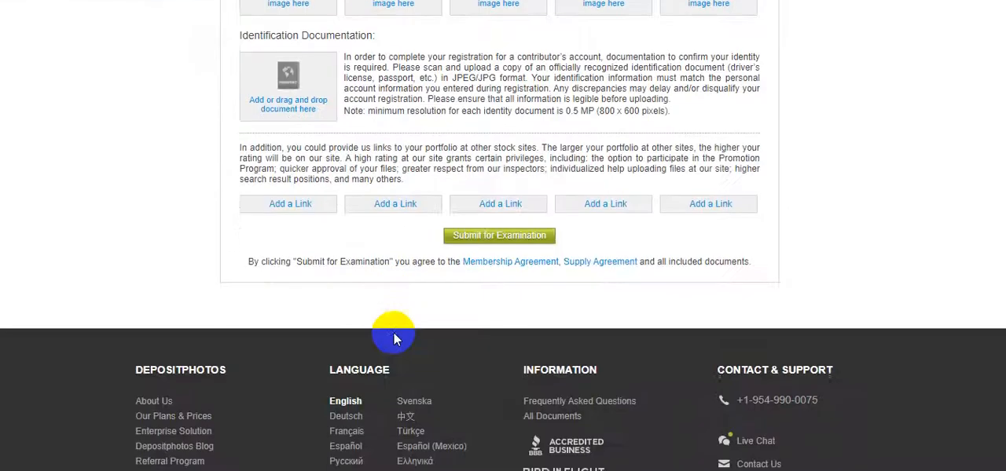
# Start adding the first examination image from the 'Add or drag and drop image here' box.
pyautogui.scroll(3)
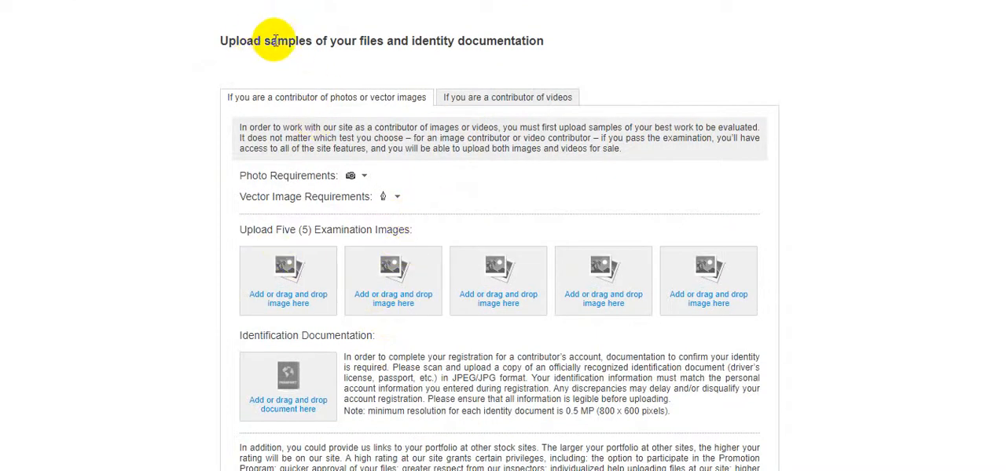
pyautogui.moveTo(469, 61)
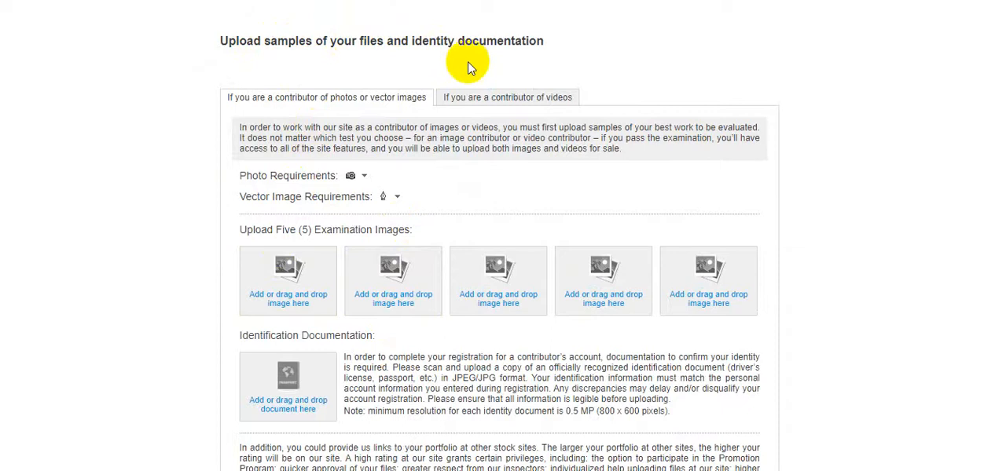
pyautogui.moveTo(421, 118)
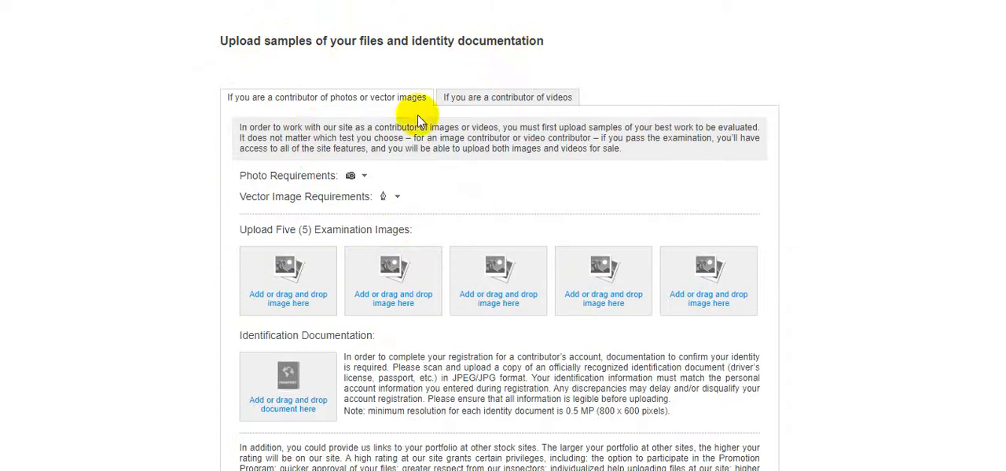
pyautogui.scroll(-3)
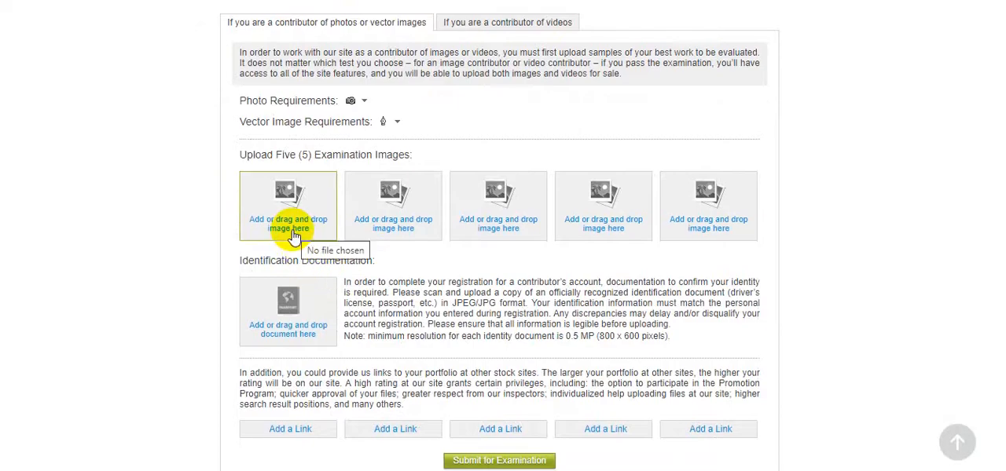
pyautogui.click(288, 206)
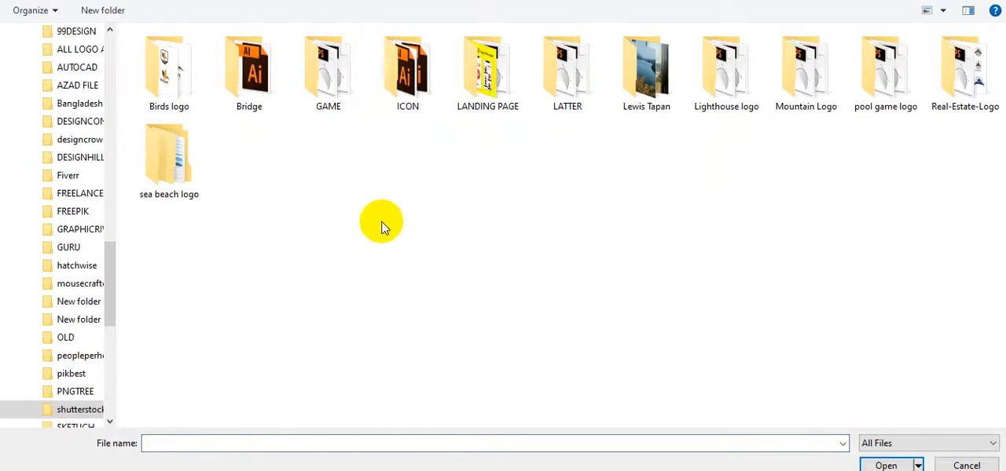
pyautogui.moveTo(964, 107)
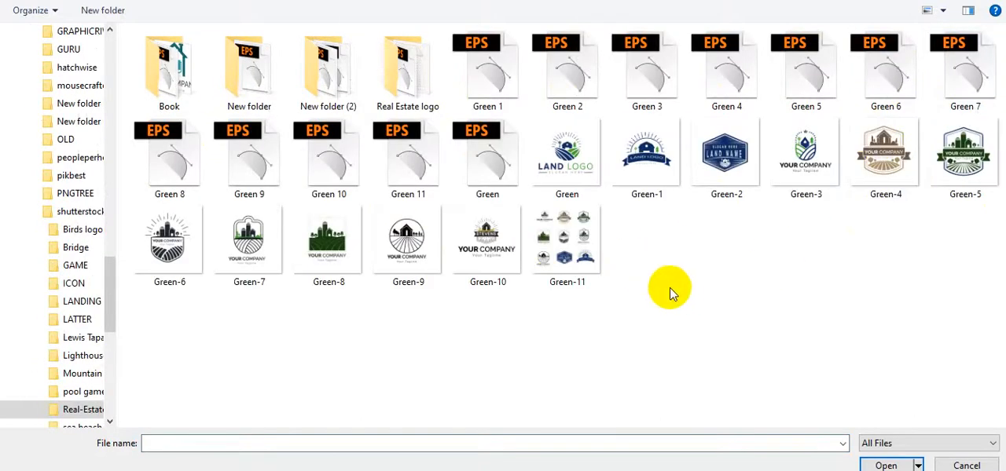
# Upload the Green-11 logo collage to the first slot and begin choosing the second image.
pyautogui.click(566, 239)
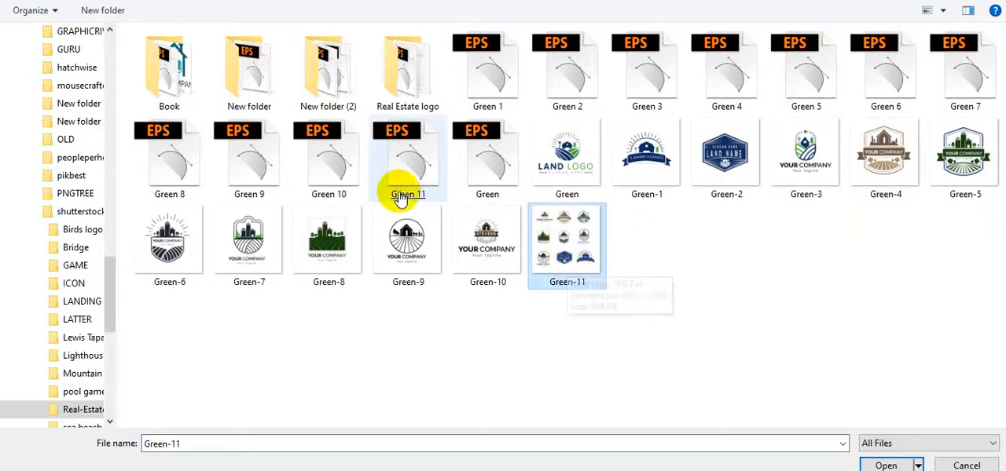
pyautogui.click(887, 466)
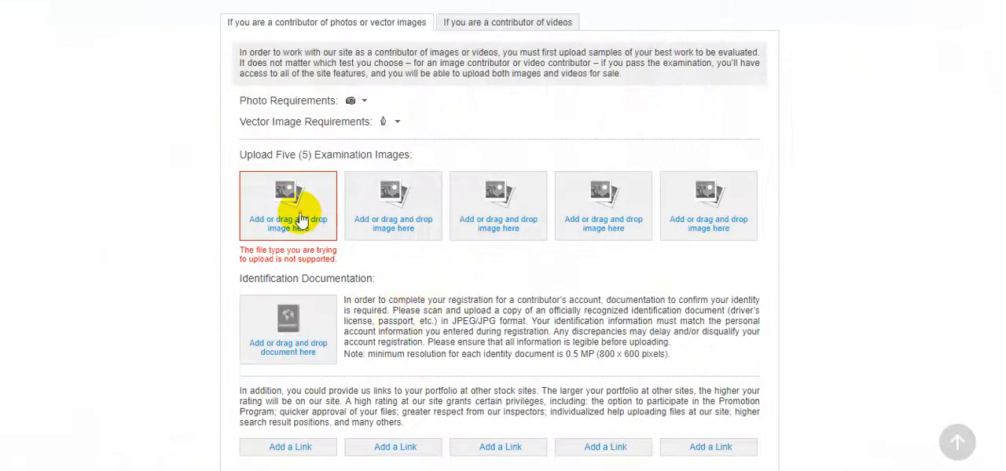
pyautogui.click(287, 206)
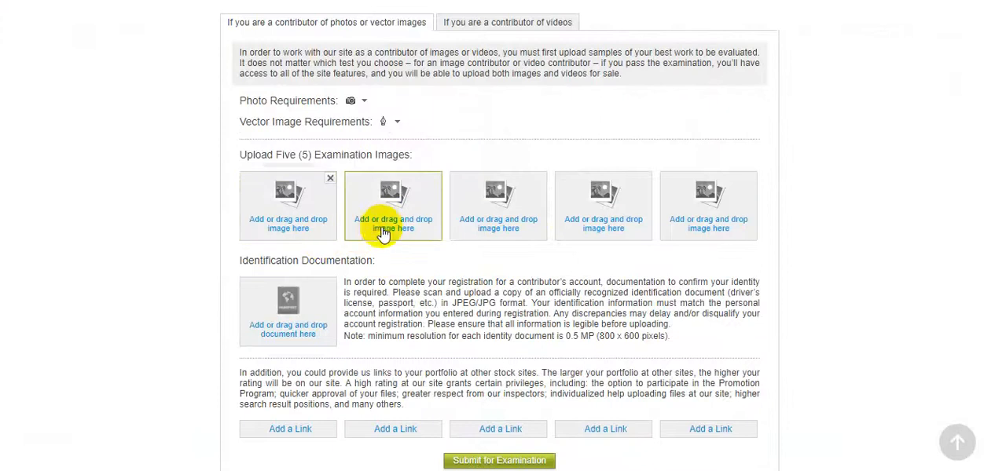
pyautogui.moveTo(392, 238)
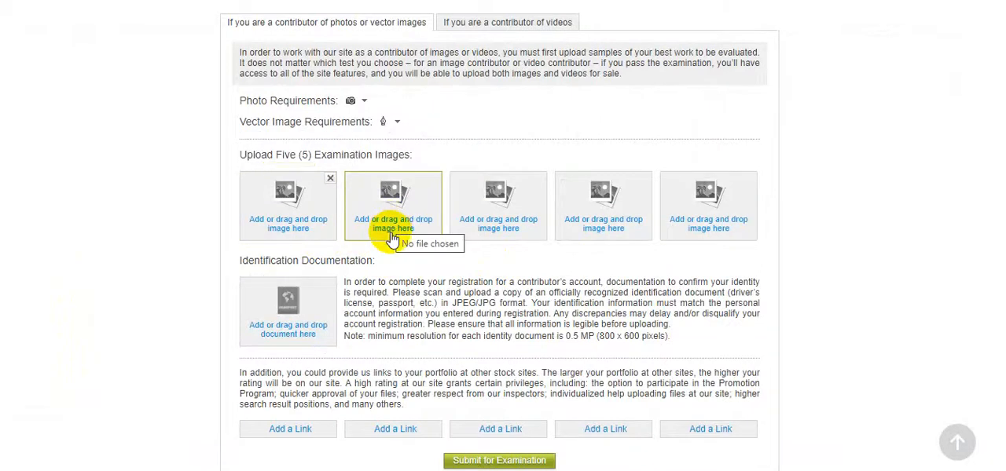
pyautogui.click(393, 206)
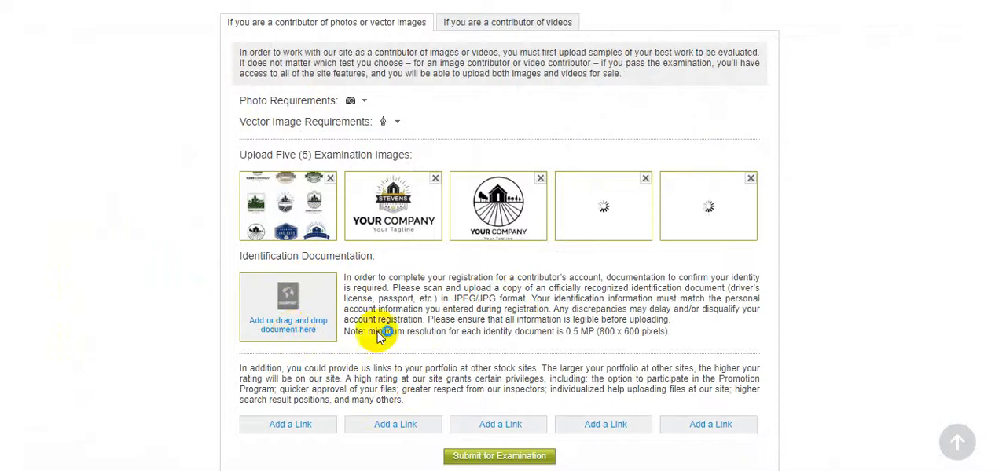
# Upload the Green-5 logo file and review the form down to the Submit button.
pyautogui.click(287, 306)
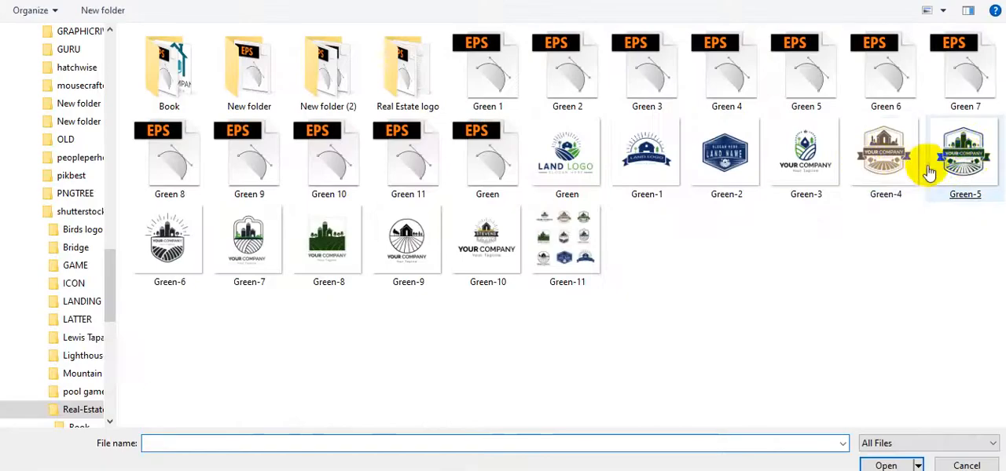
pyautogui.click(886, 465)
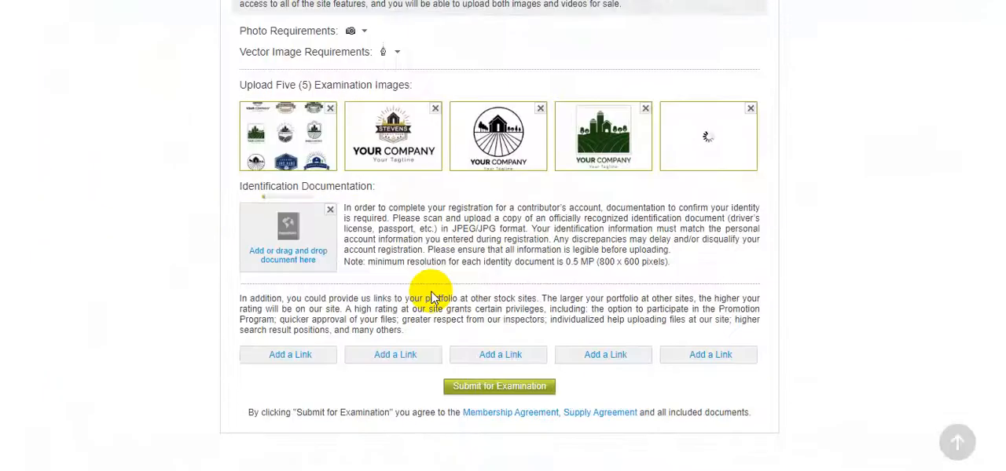
pyautogui.scroll(-3)
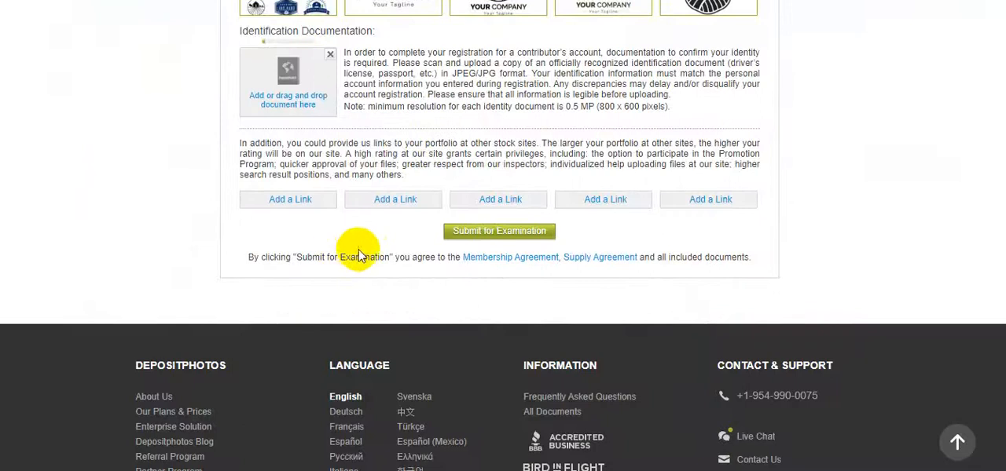
pyautogui.scroll(3)
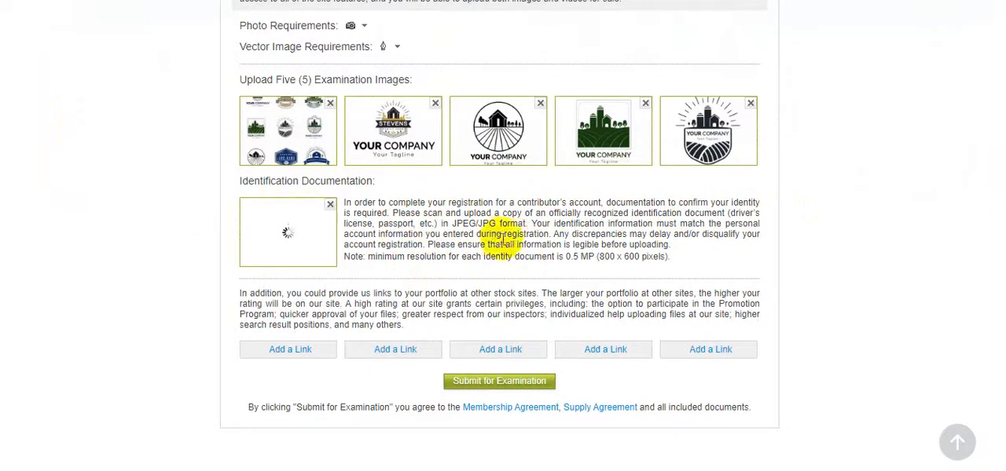
pyautogui.moveTo(726, 259)
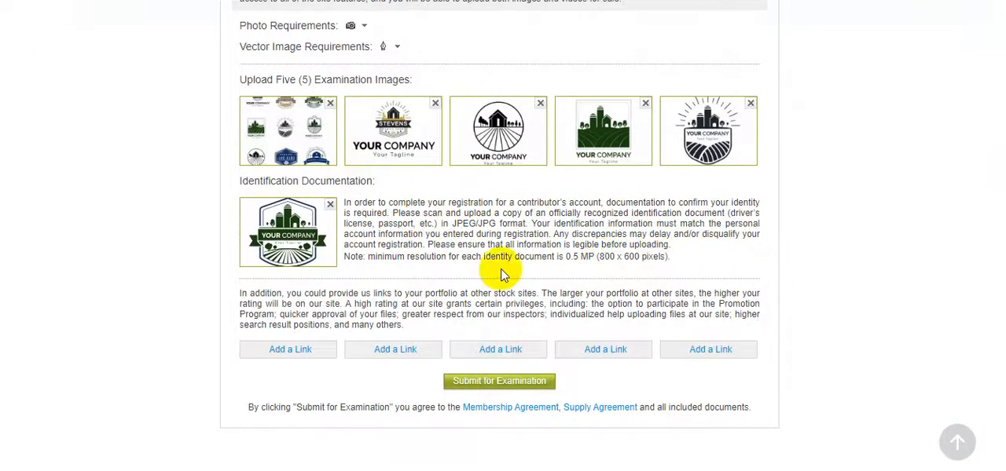
pyautogui.scroll(-3)
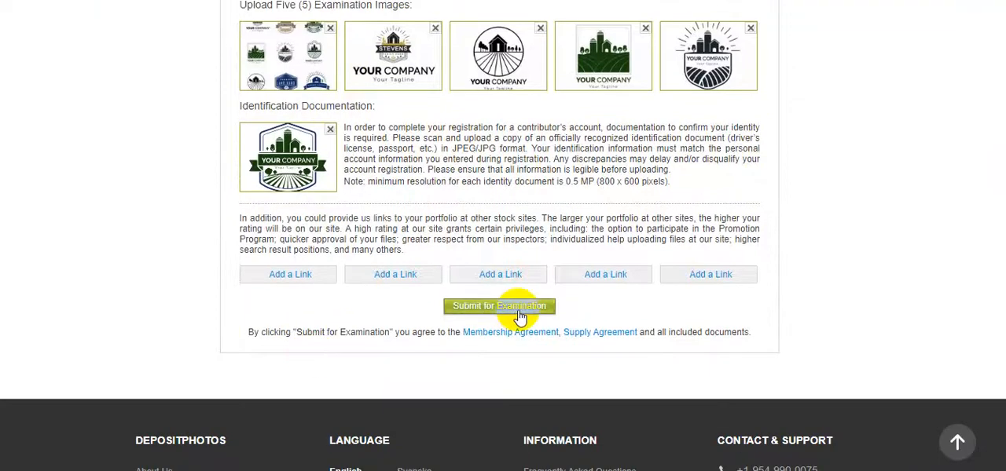
pyautogui.moveTo(289, 273)
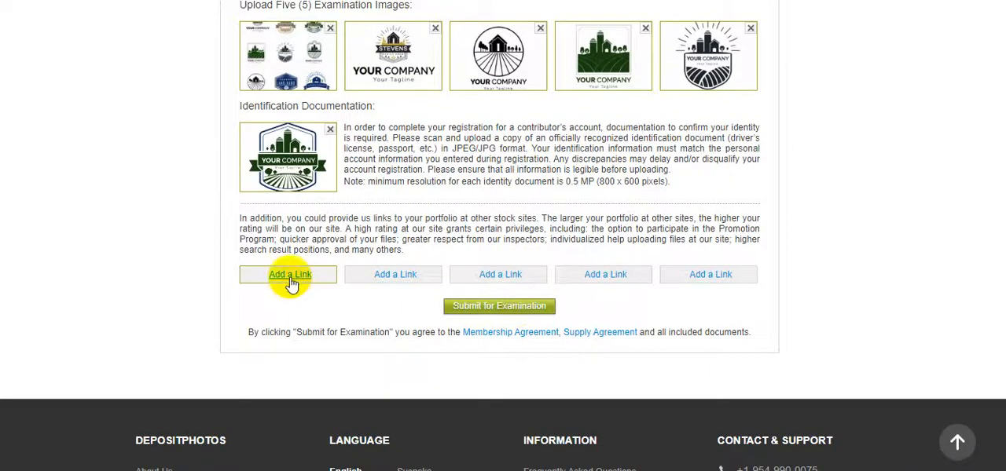
pyautogui.click(289, 274)
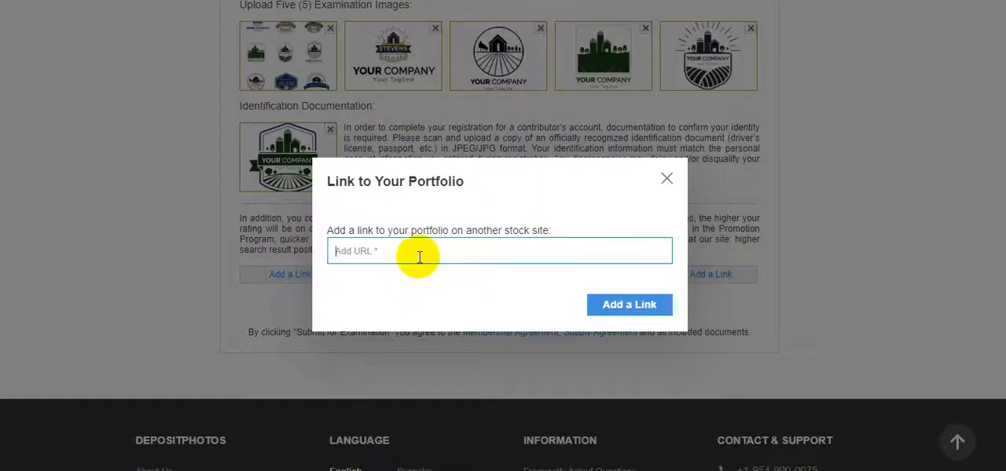
pyautogui.click(666, 179)
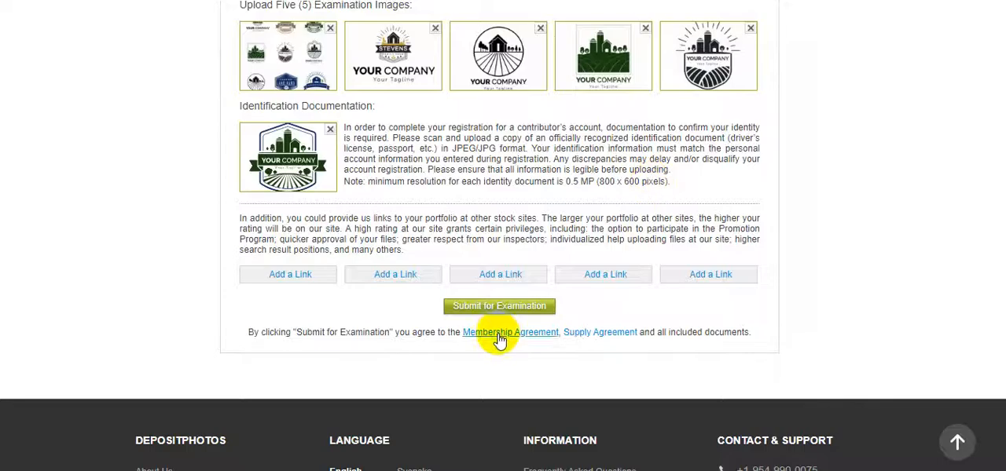
pyautogui.scroll(3)
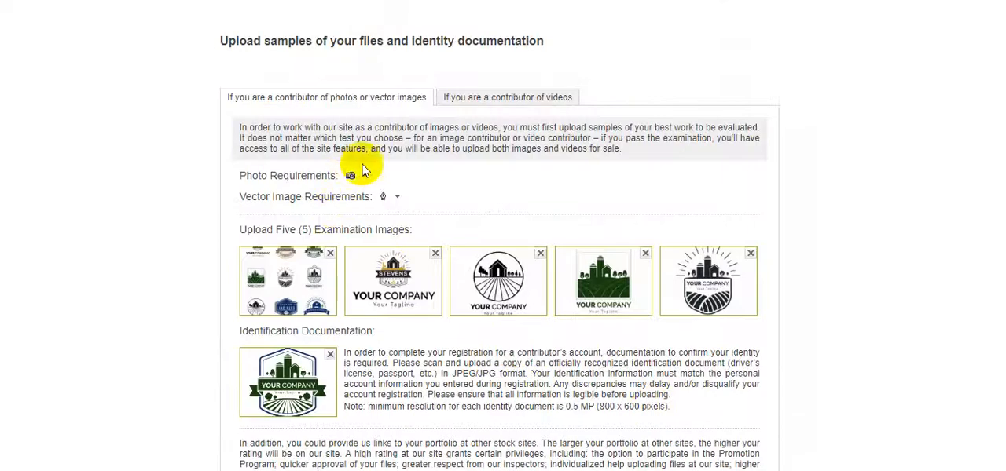
pyautogui.moveTo(506, 96)
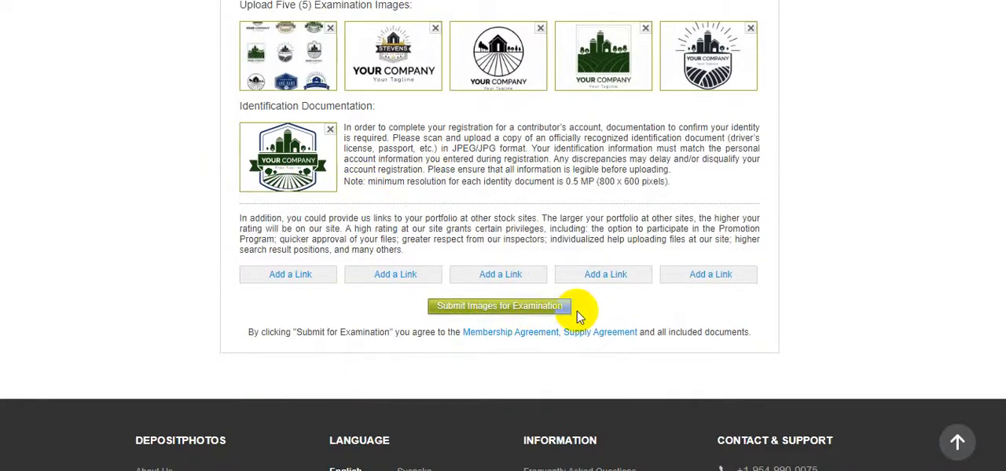
pyautogui.moveTo(572, 324)
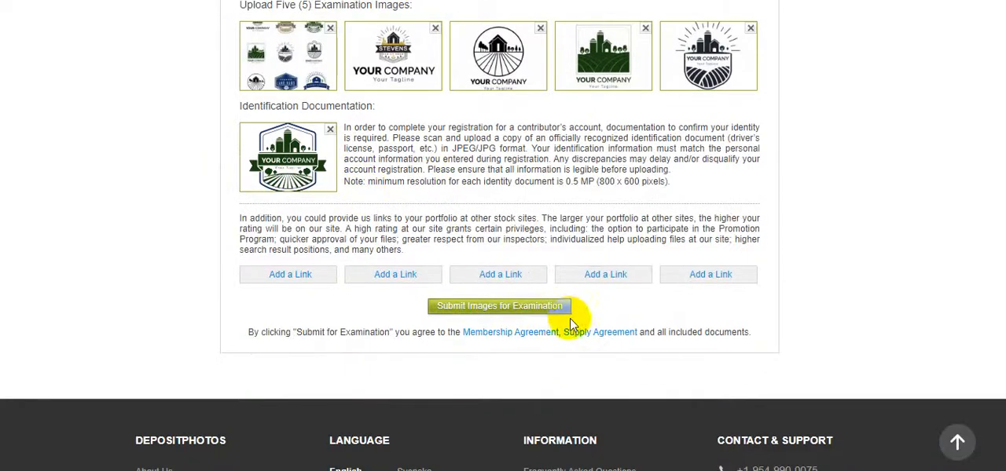
# Submit the images for examination and acknowledge the success message.
pyautogui.click(499, 305)
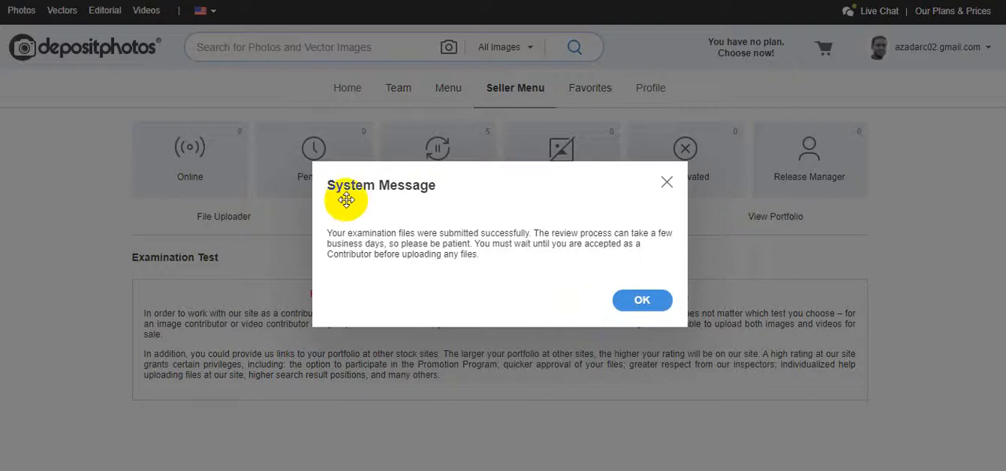
pyautogui.moveTo(491, 243)
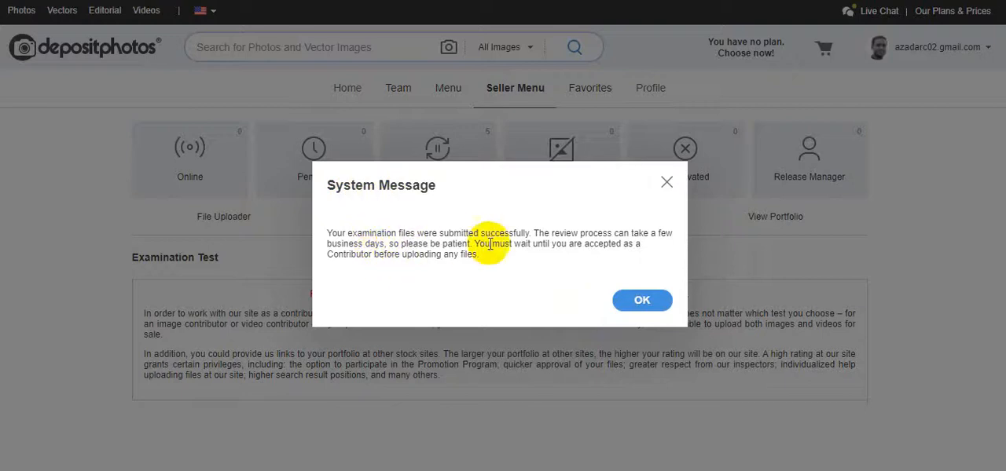
pyautogui.moveTo(358, 260)
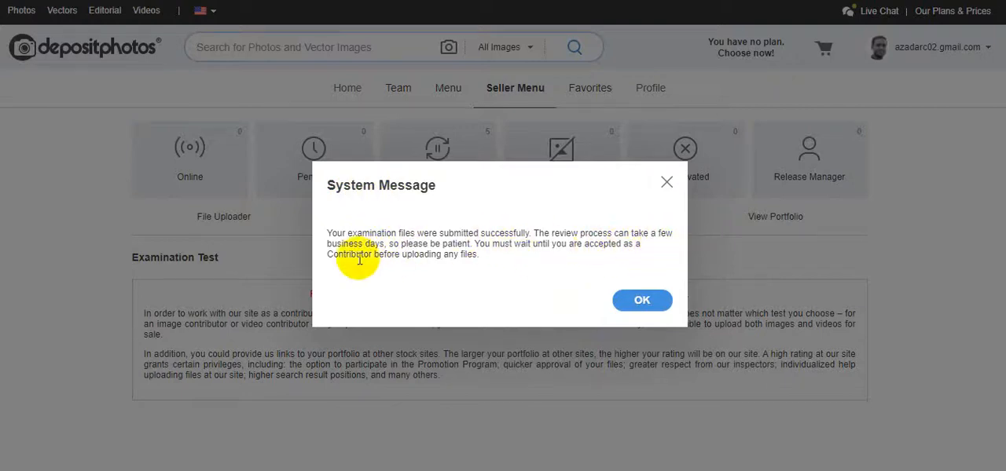
pyautogui.moveTo(463, 253)
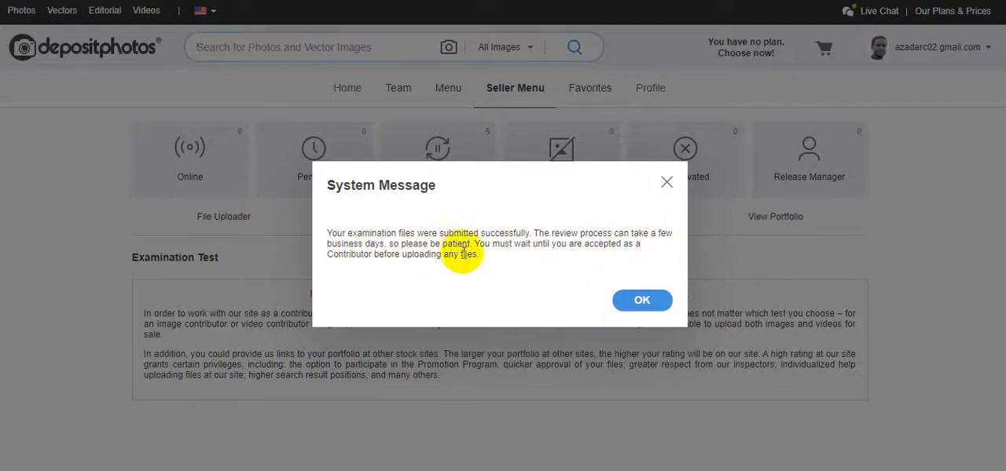
pyautogui.moveTo(628, 261)
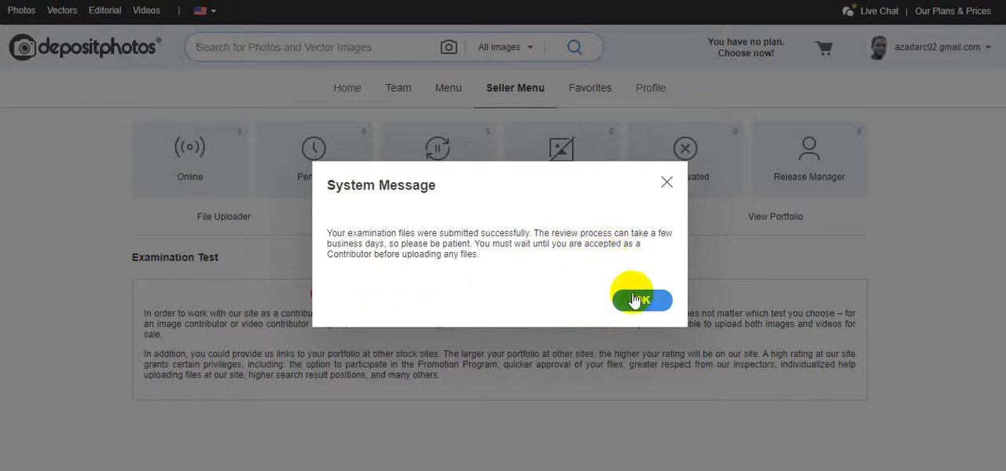
pyautogui.click(641, 300)
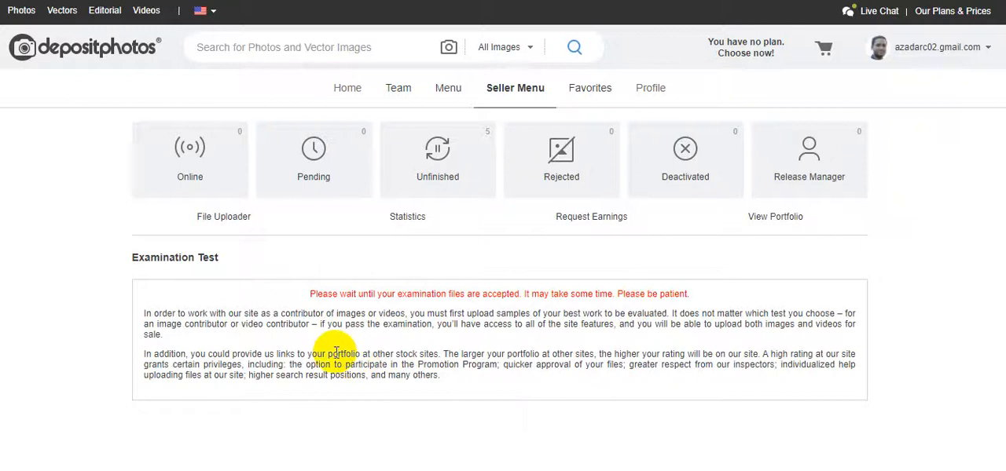
pyautogui.scroll(-3)
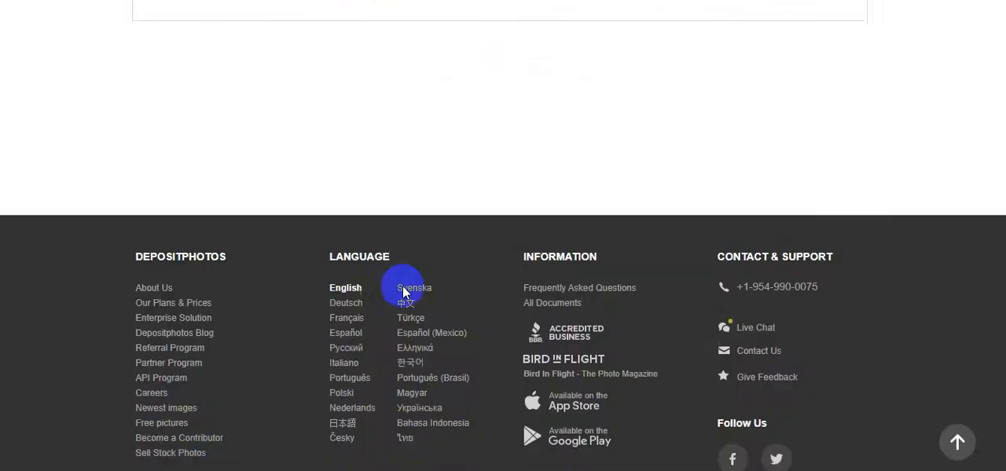
pyautogui.scroll(-3)
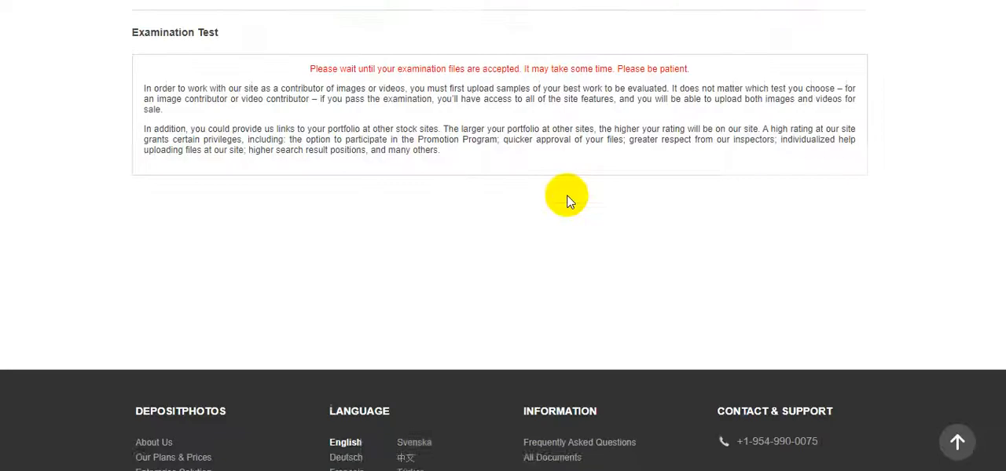
pyautogui.scroll(3)
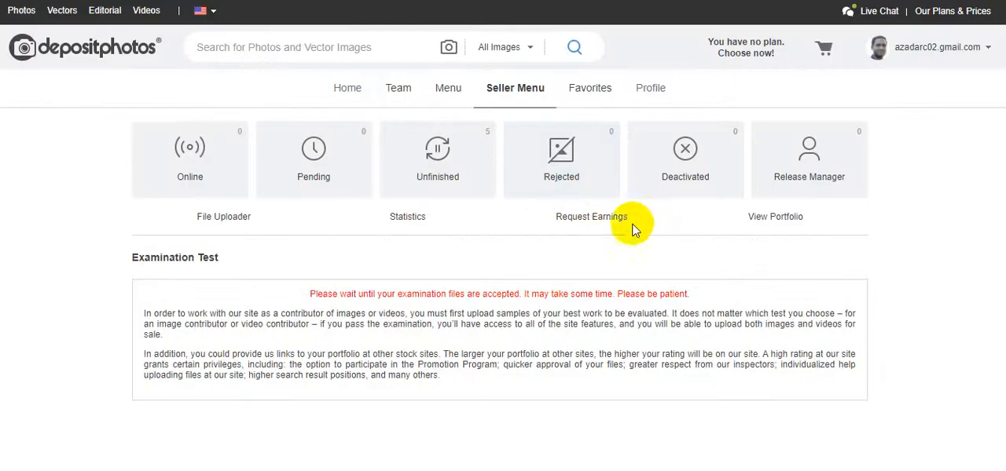
pyautogui.moveTo(659, 244)
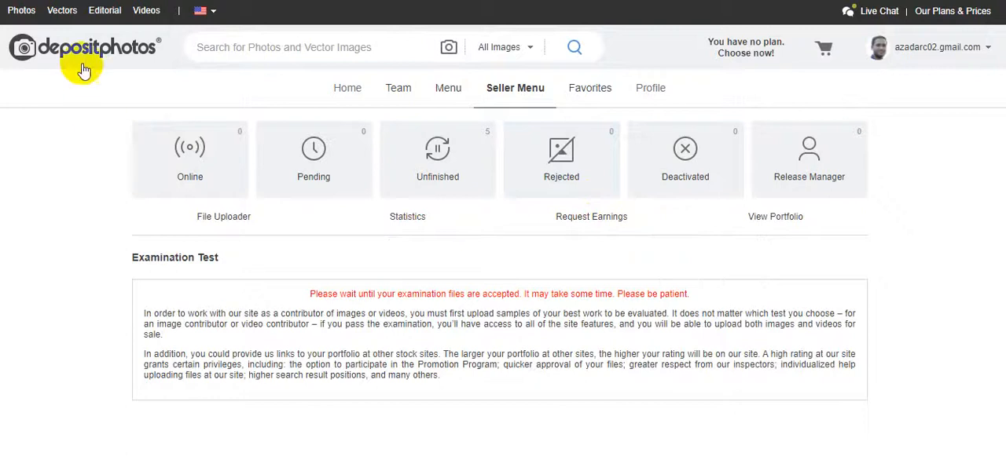
pyautogui.moveTo(616, 280)
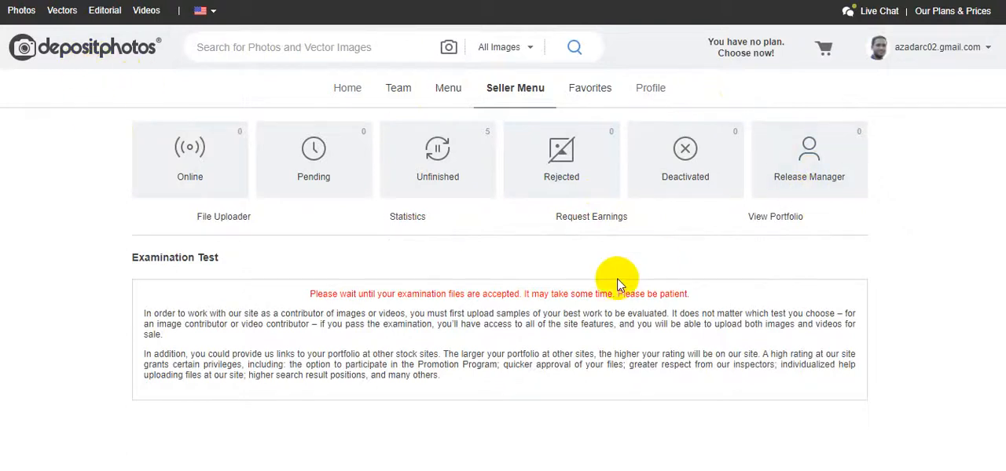
pyautogui.moveTo(446, 344)
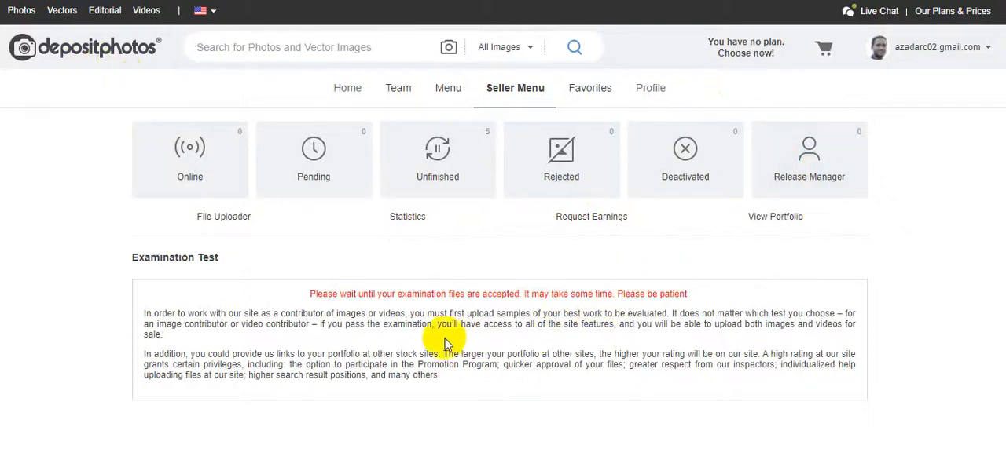
pyautogui.moveTo(448, 264)
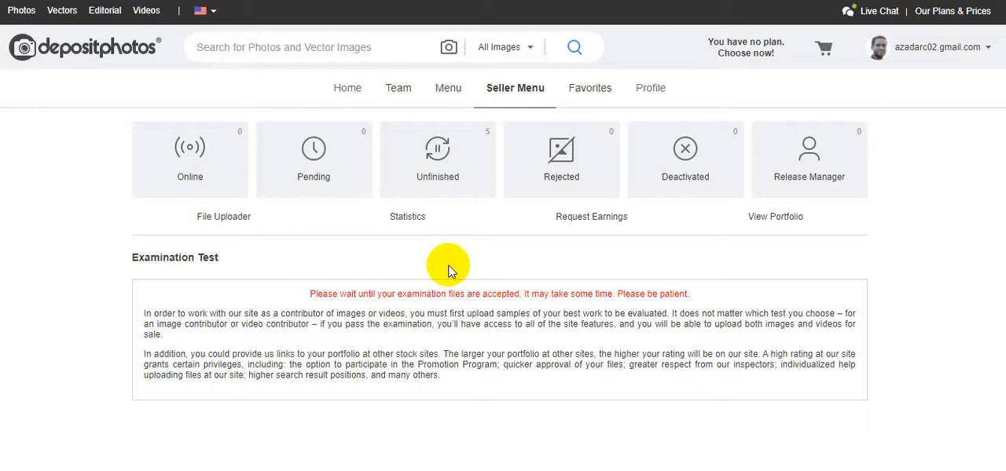
pyautogui.moveTo(616, 352)
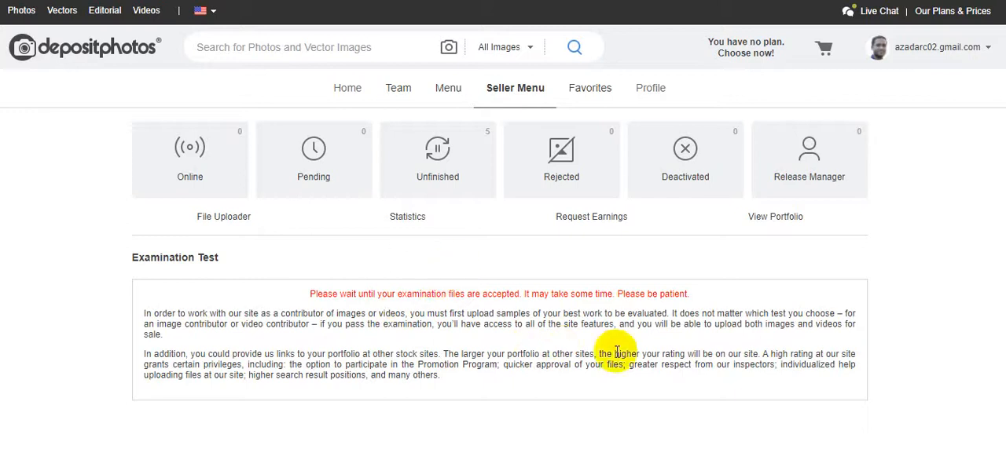
pyautogui.moveTo(459, 324)
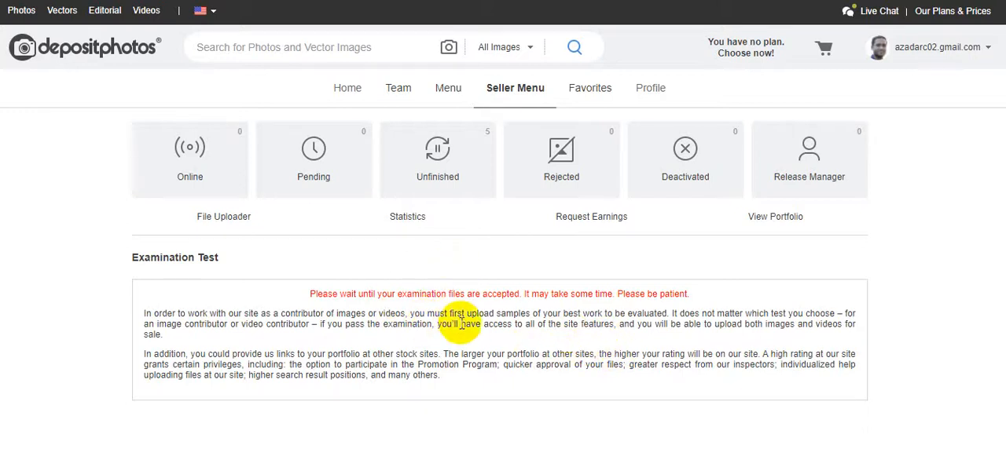
pyautogui.scroll(-3)
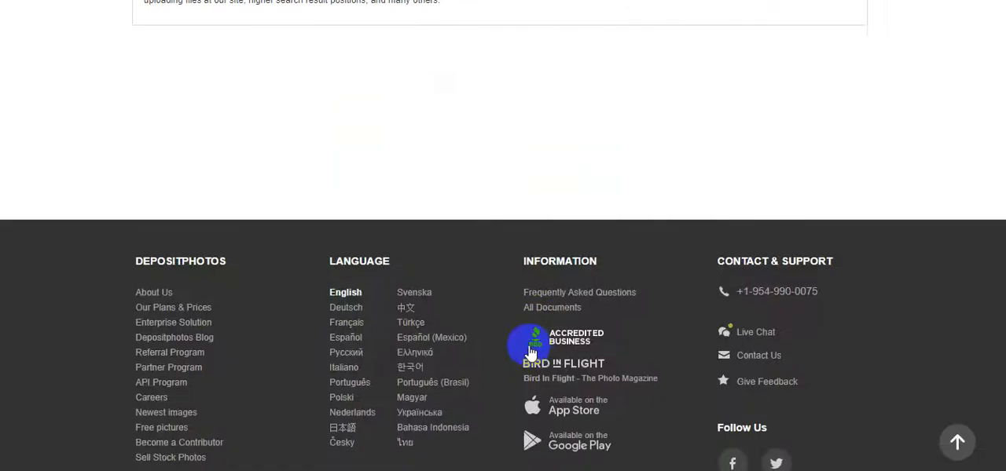
pyautogui.scroll(3)
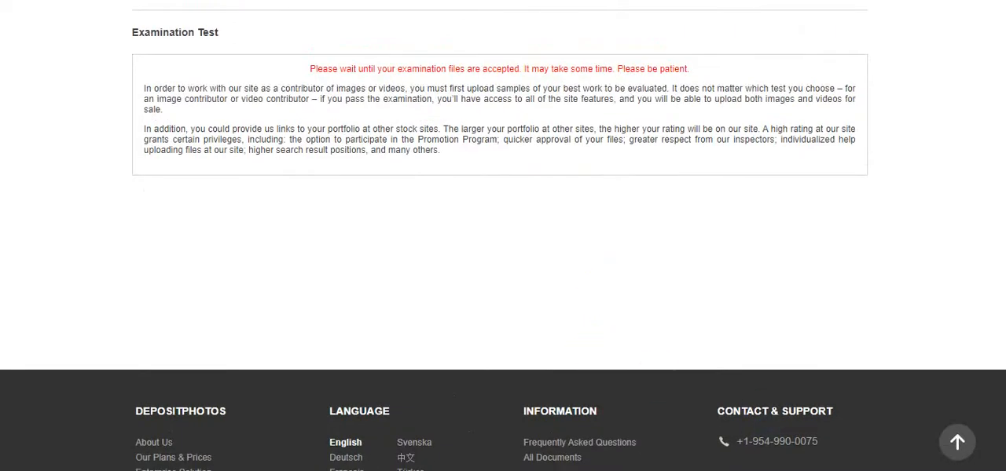